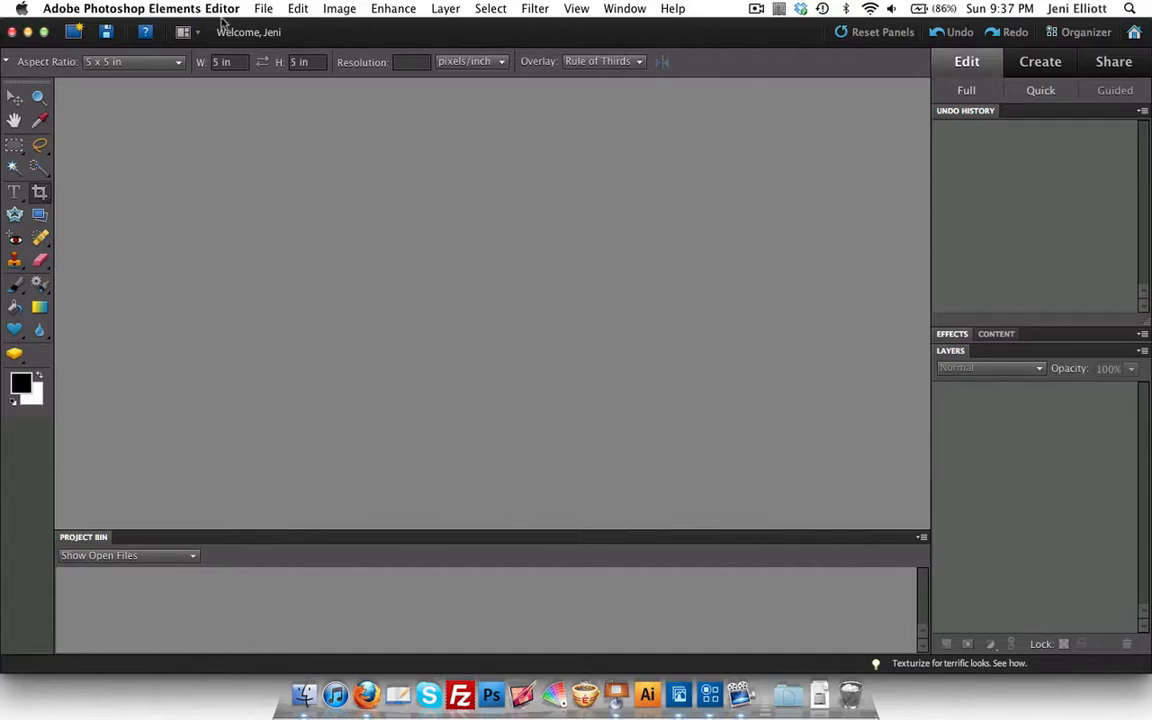
Step: Switch to the Organizer and bring up the first train bridge thumbnail's context menu
click(263, 8)
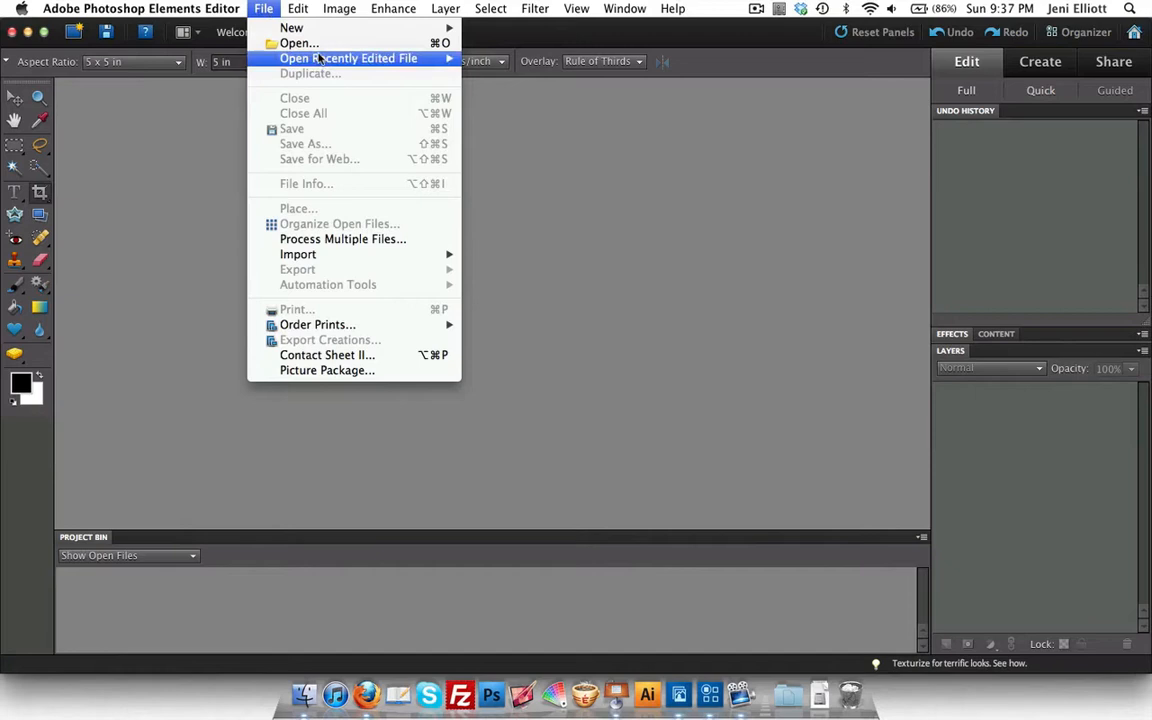
mouse_move(298, 43)
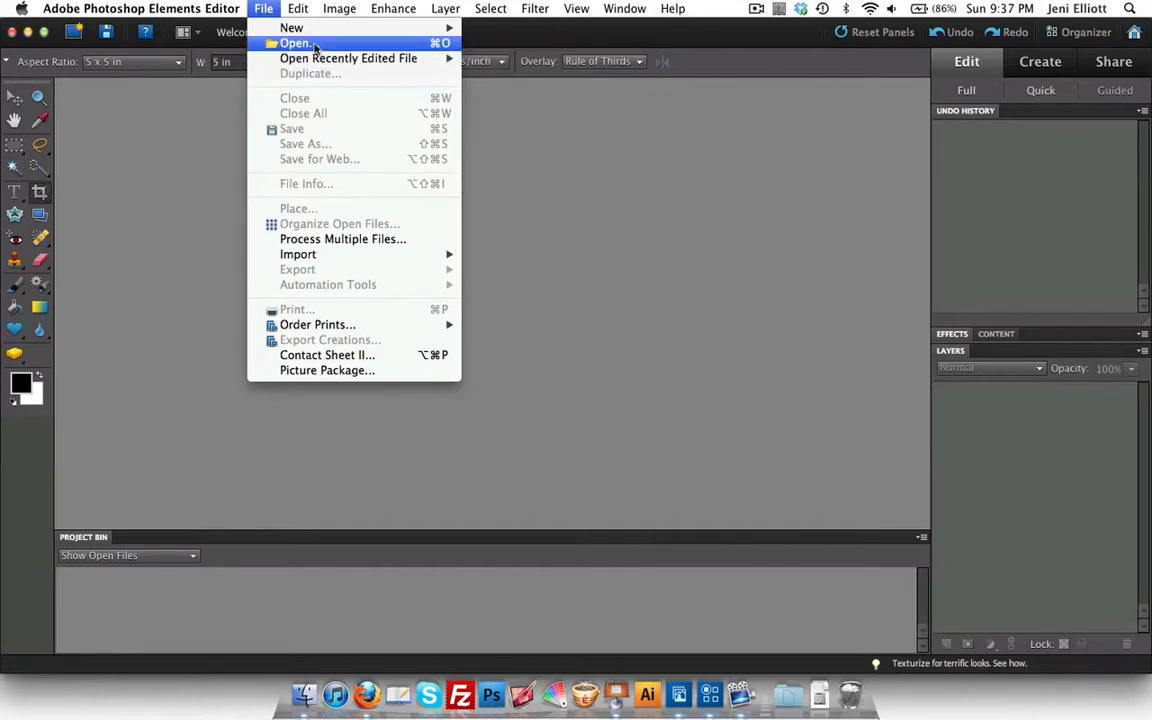
mouse_move(333, 47)
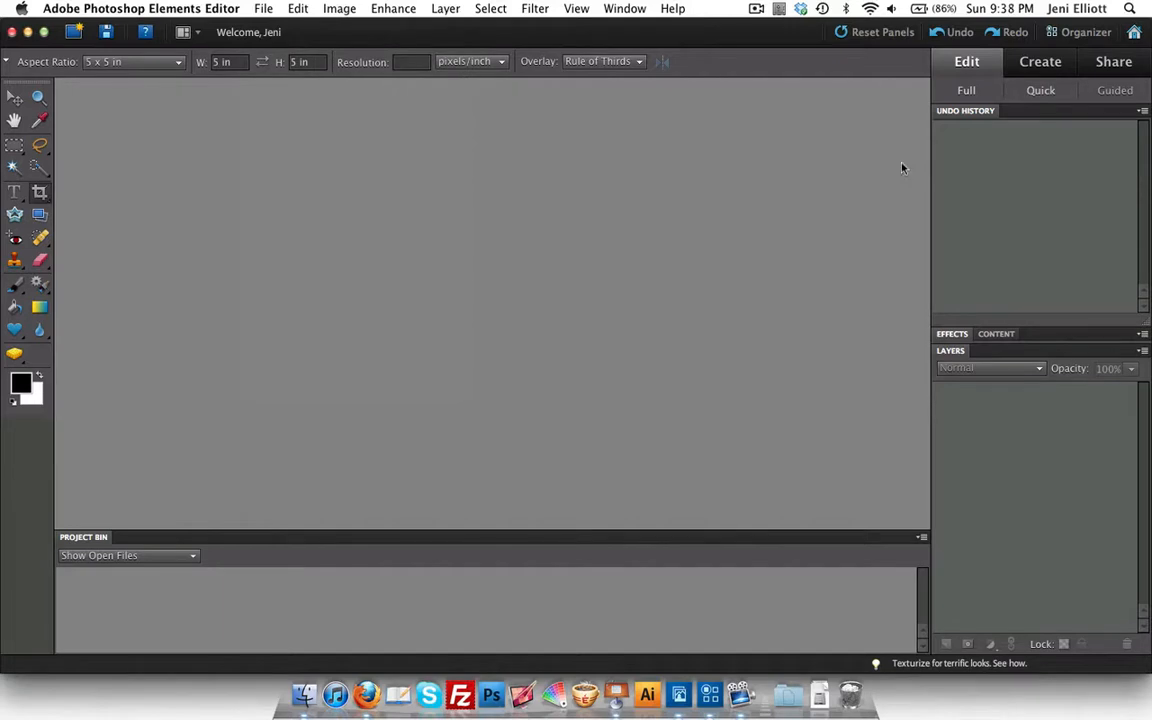
mouse_move(1098, 42)
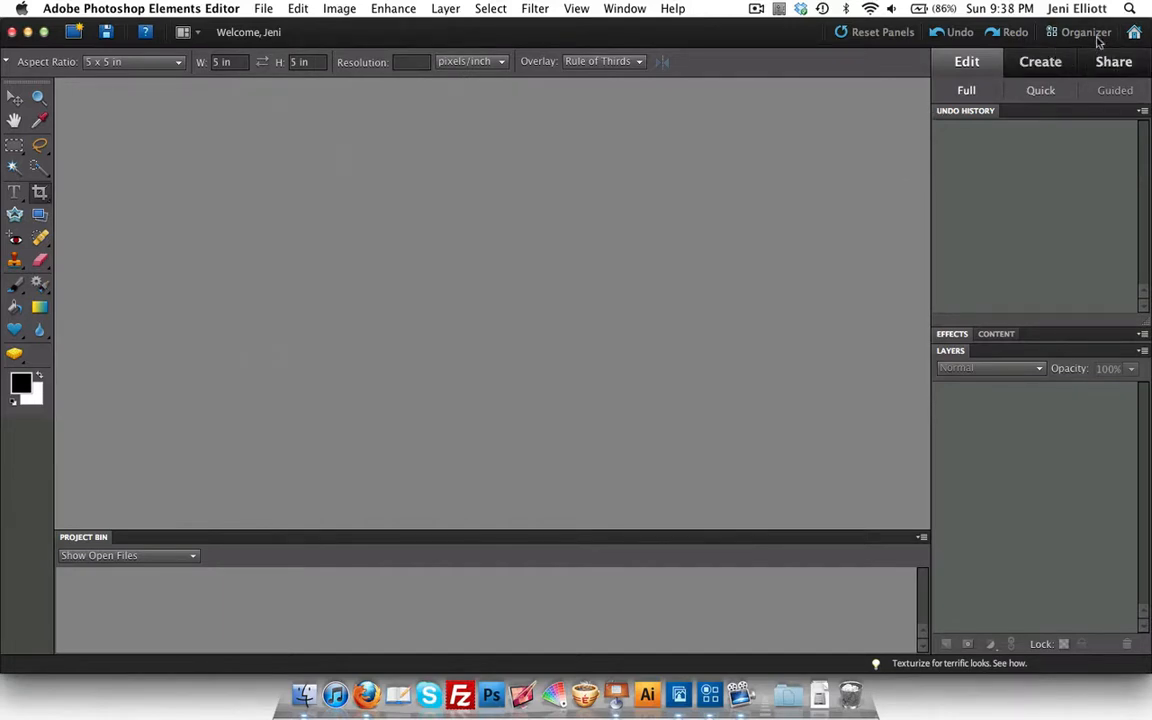
click(1081, 32)
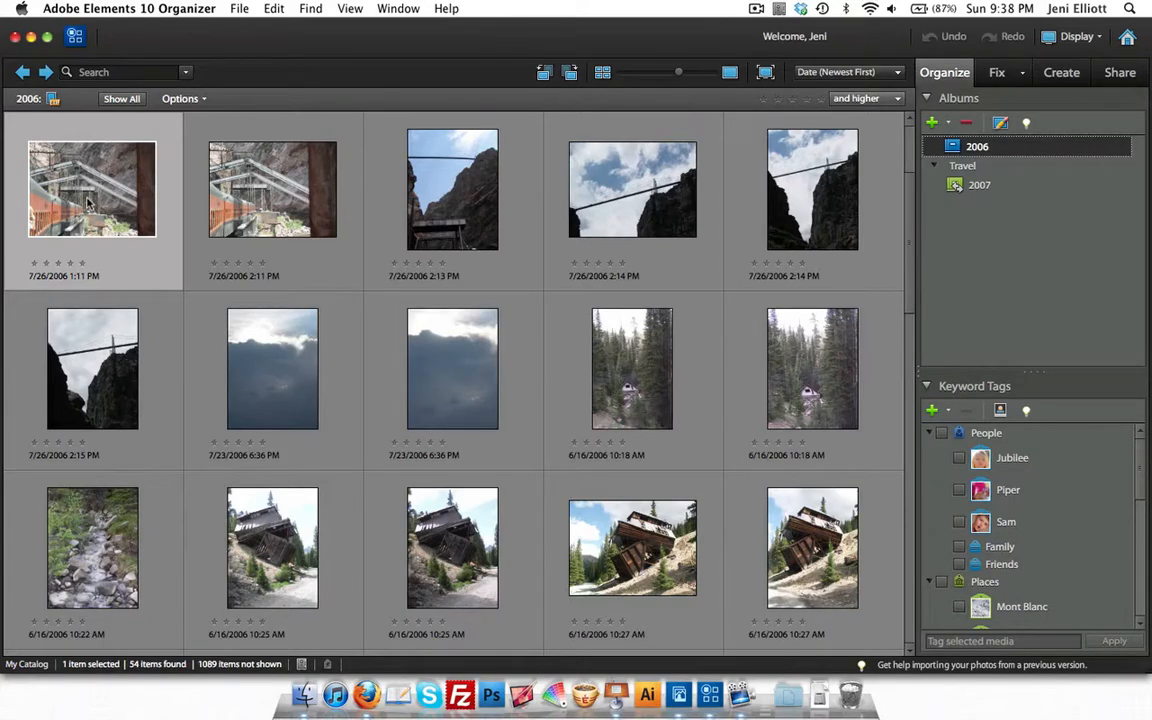
mouse_move(92, 189)
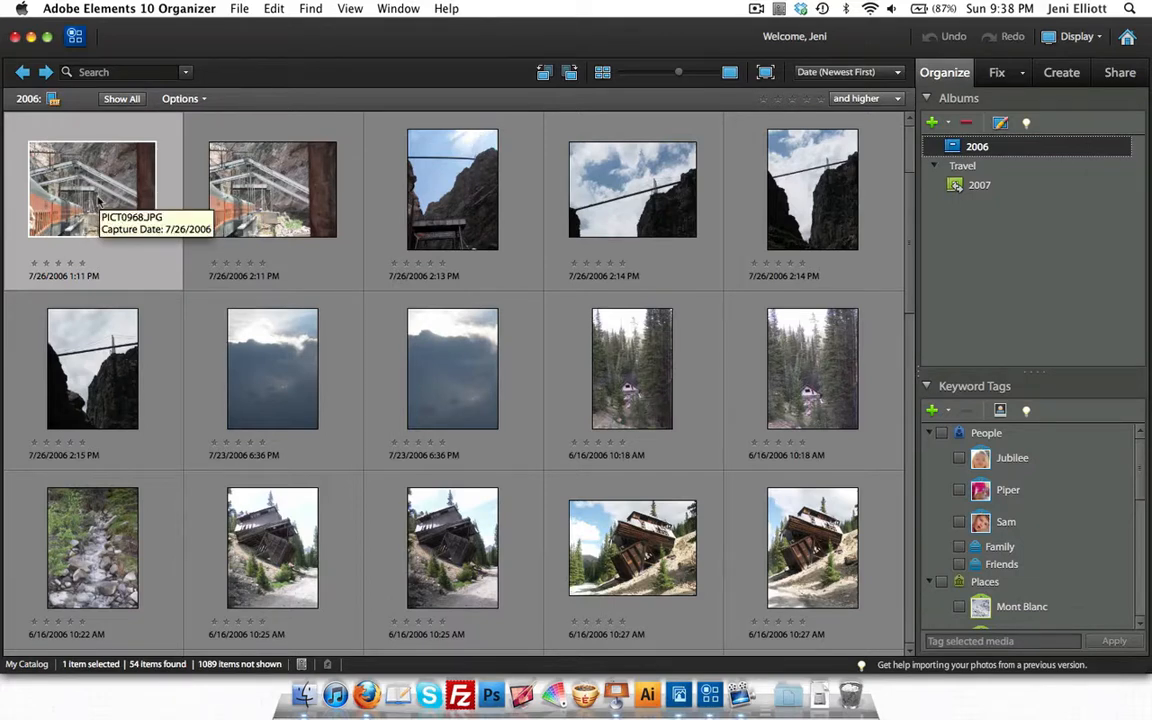
right_click(92, 188)
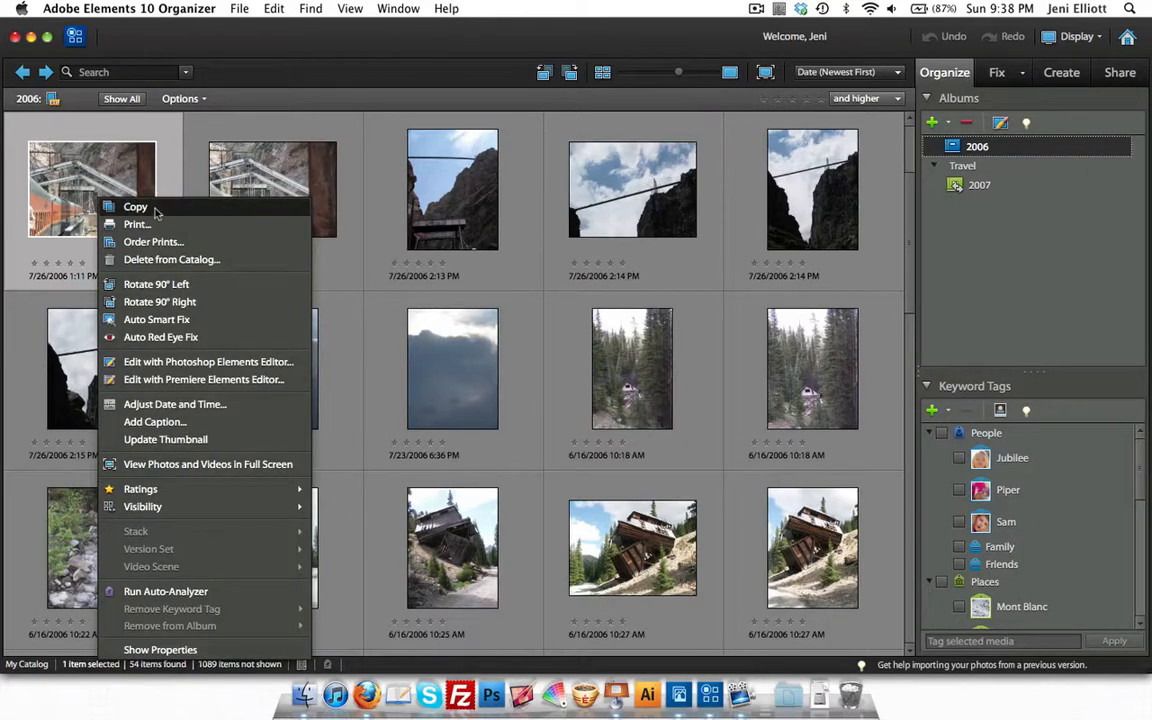
mouse_move(224, 284)
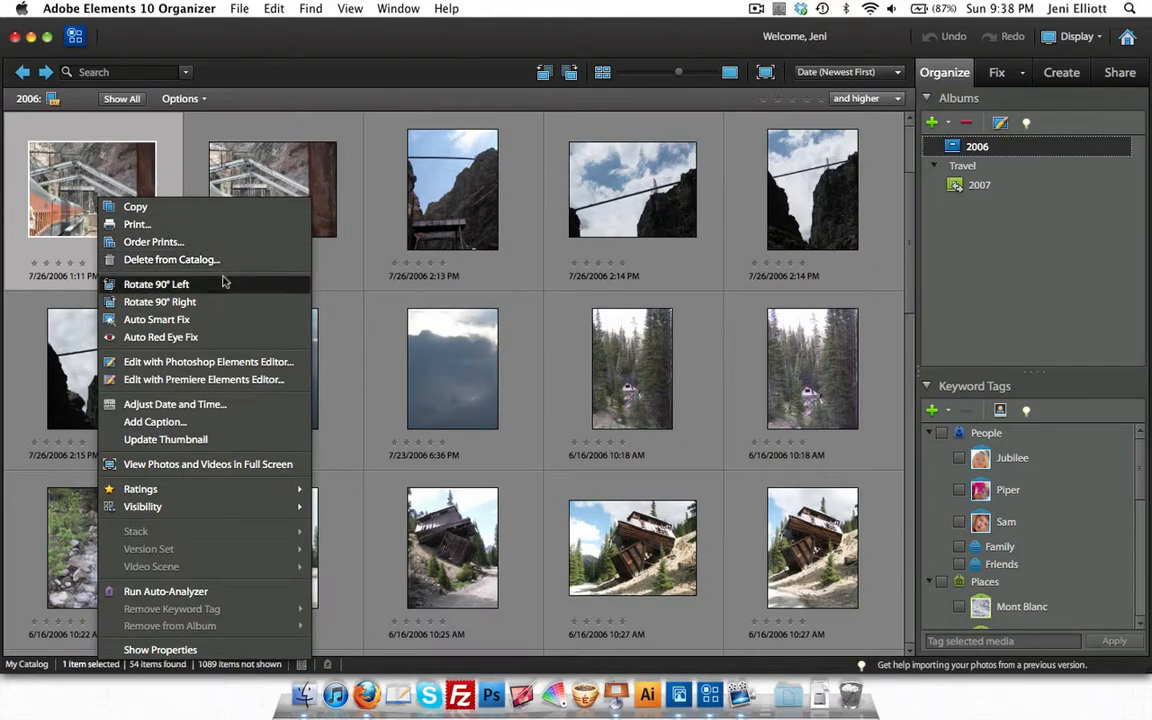
mouse_move(224, 362)
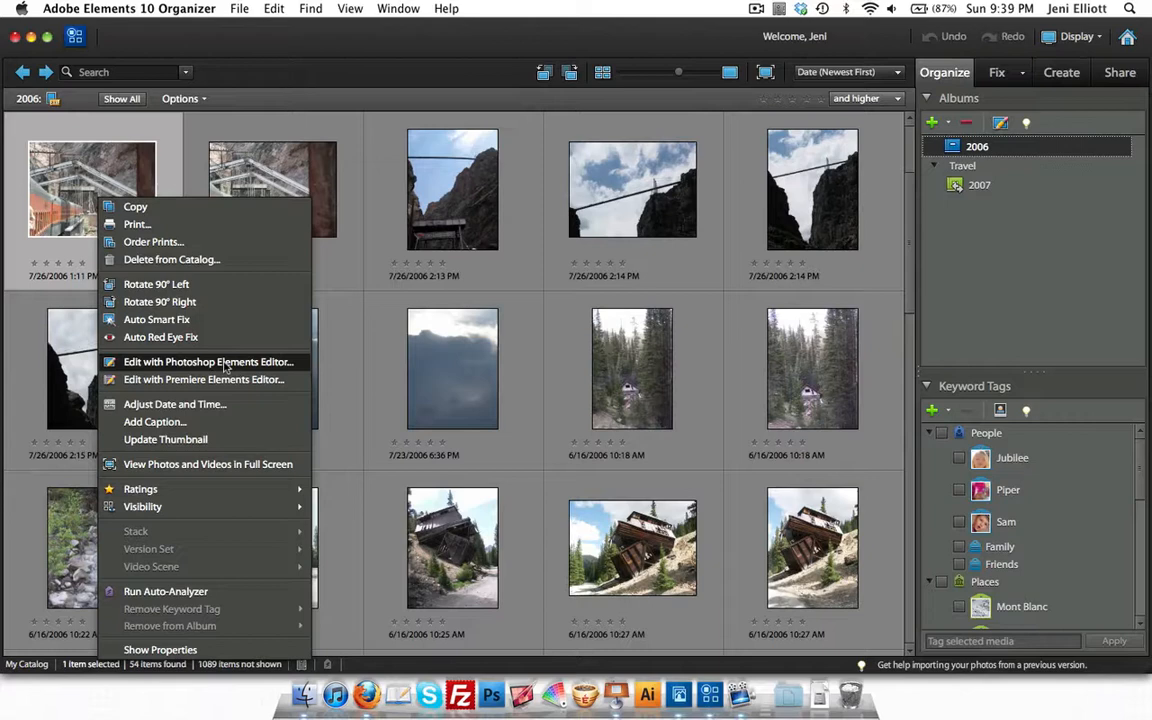
Step: Open PICT0968.JPG in Photoshop Elements Editor from the context menu
click(208, 361)
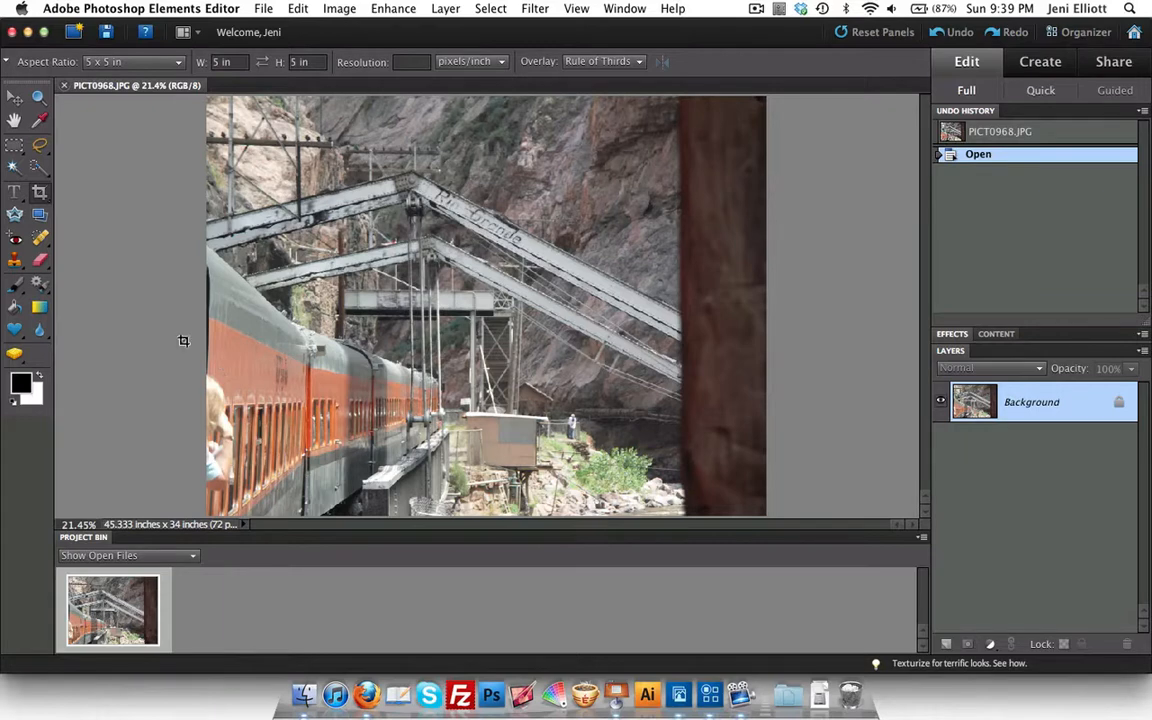
mouse_move(90, 547)
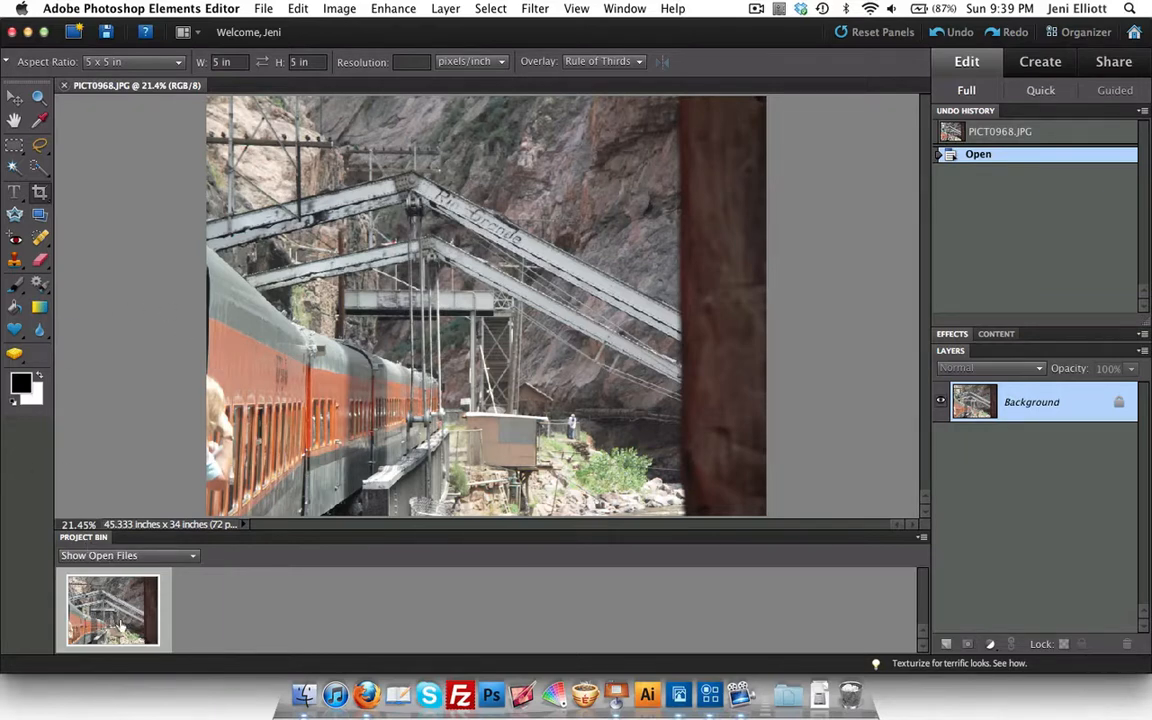
mouse_move(808, 640)
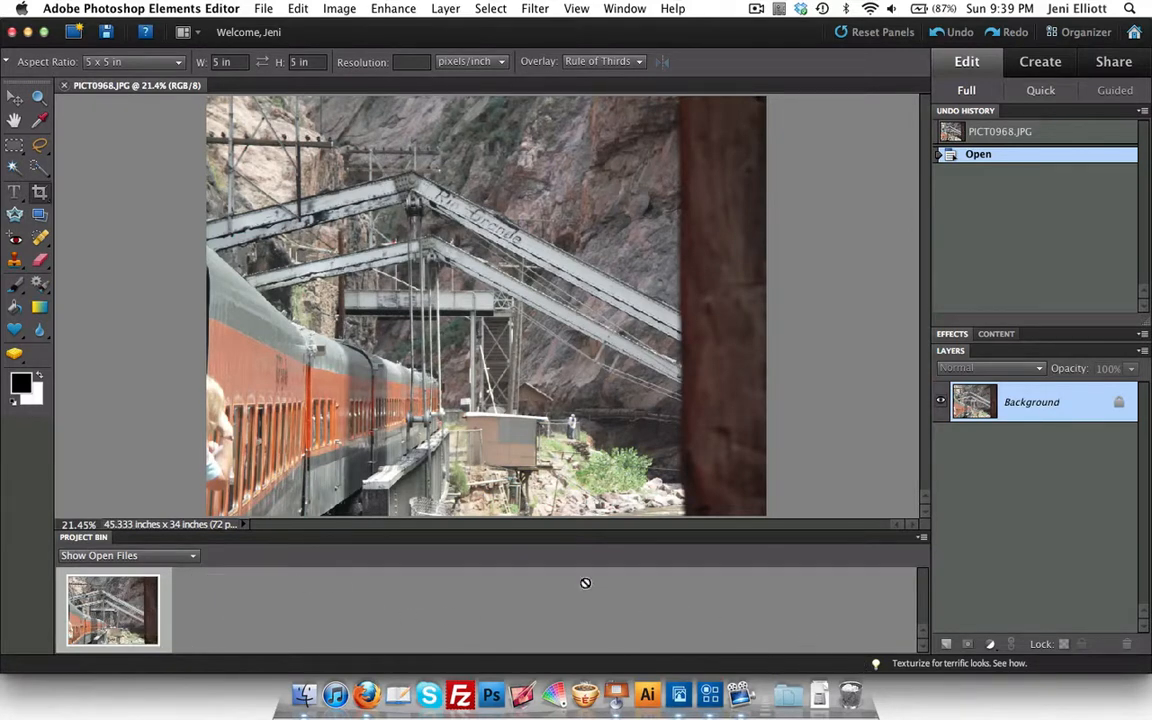
mouse_move(90, 543)
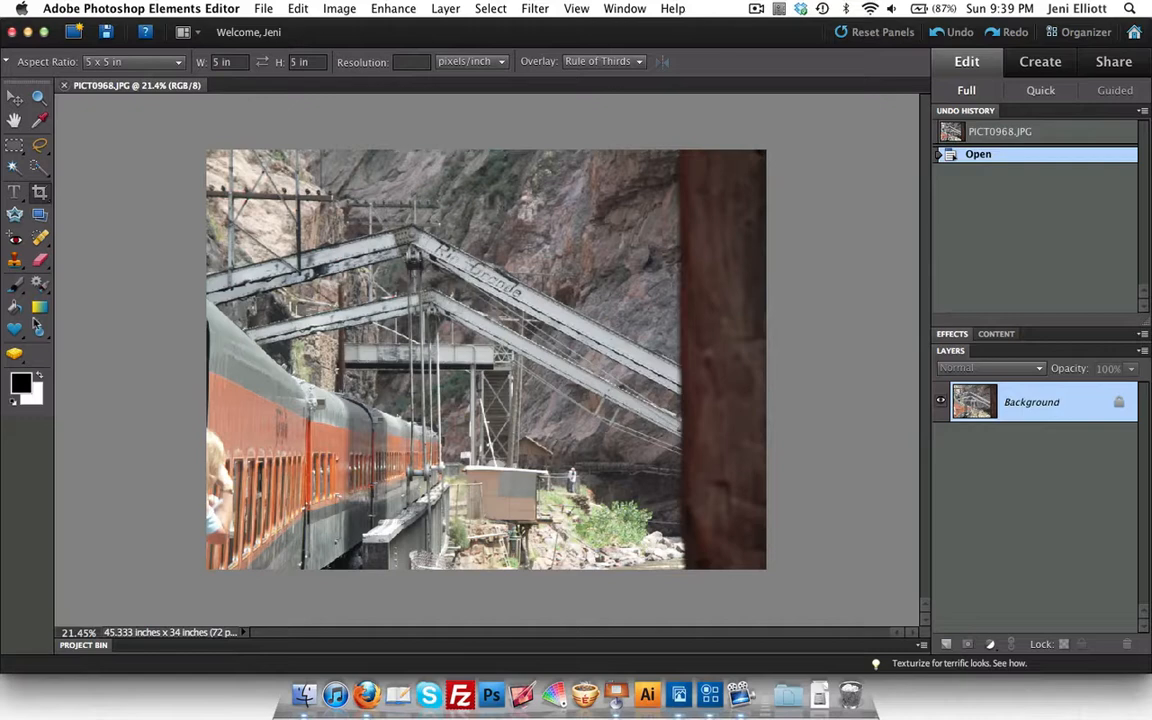
Step: Save As 'Tran Bridge' in JPEG format, keeping the Organizer options checked
click(263, 8)
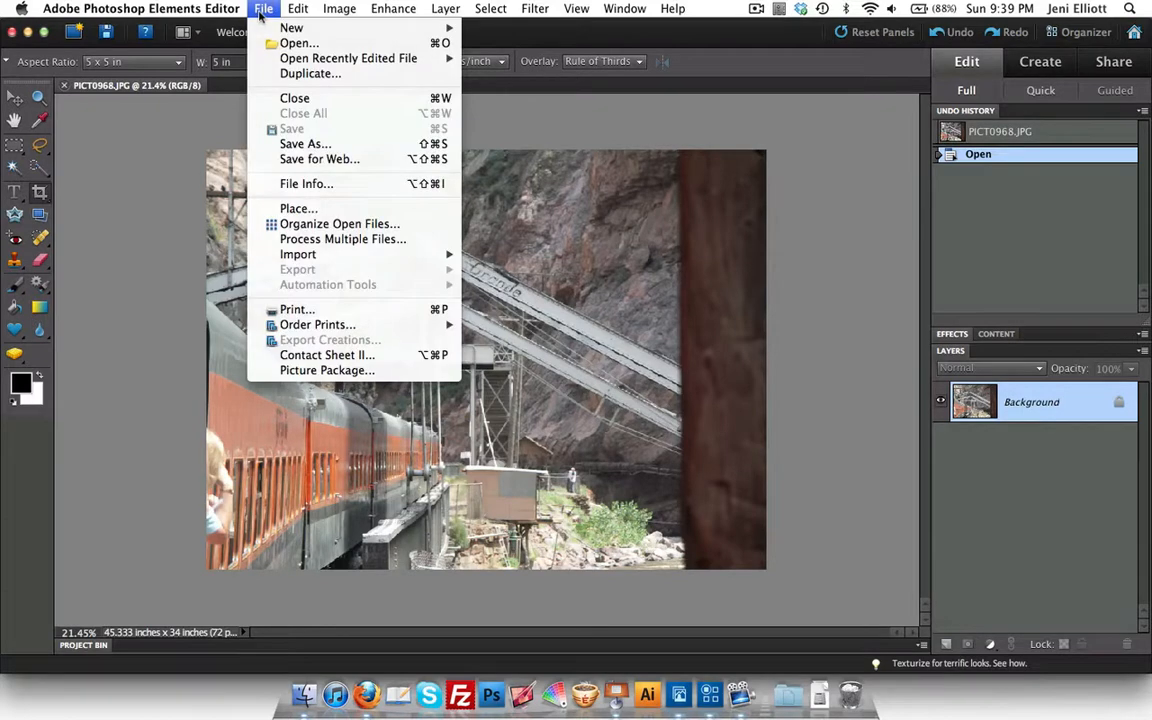
mouse_move(302, 143)
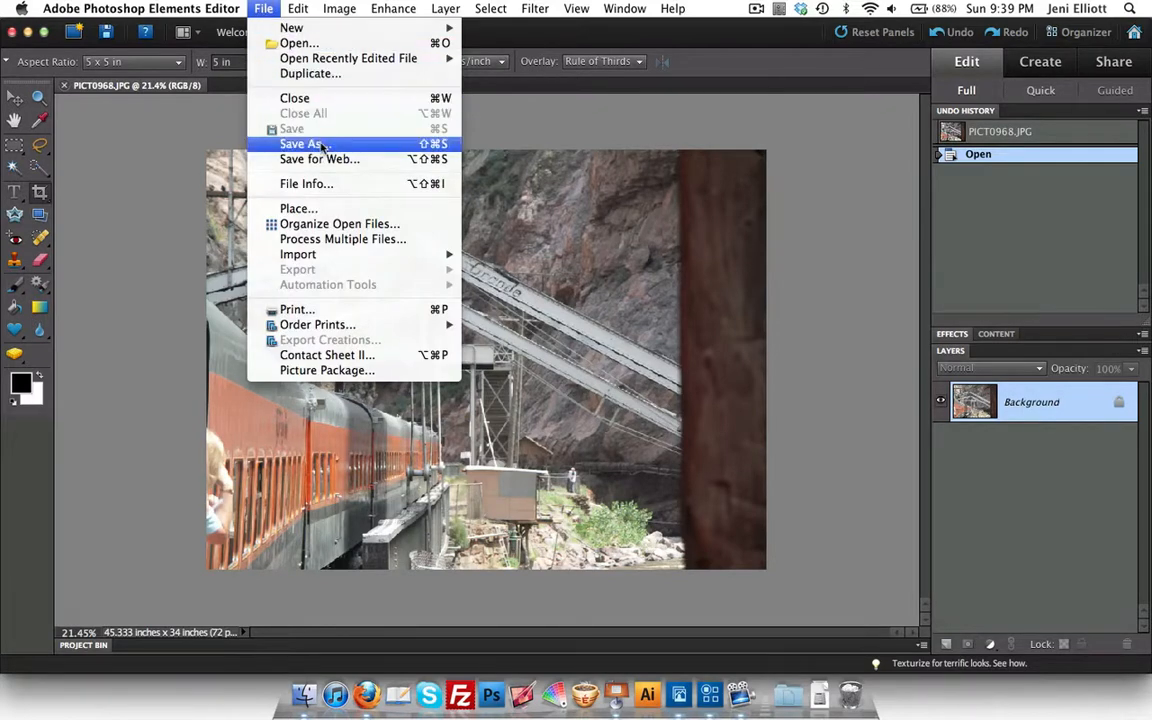
click(301, 143)
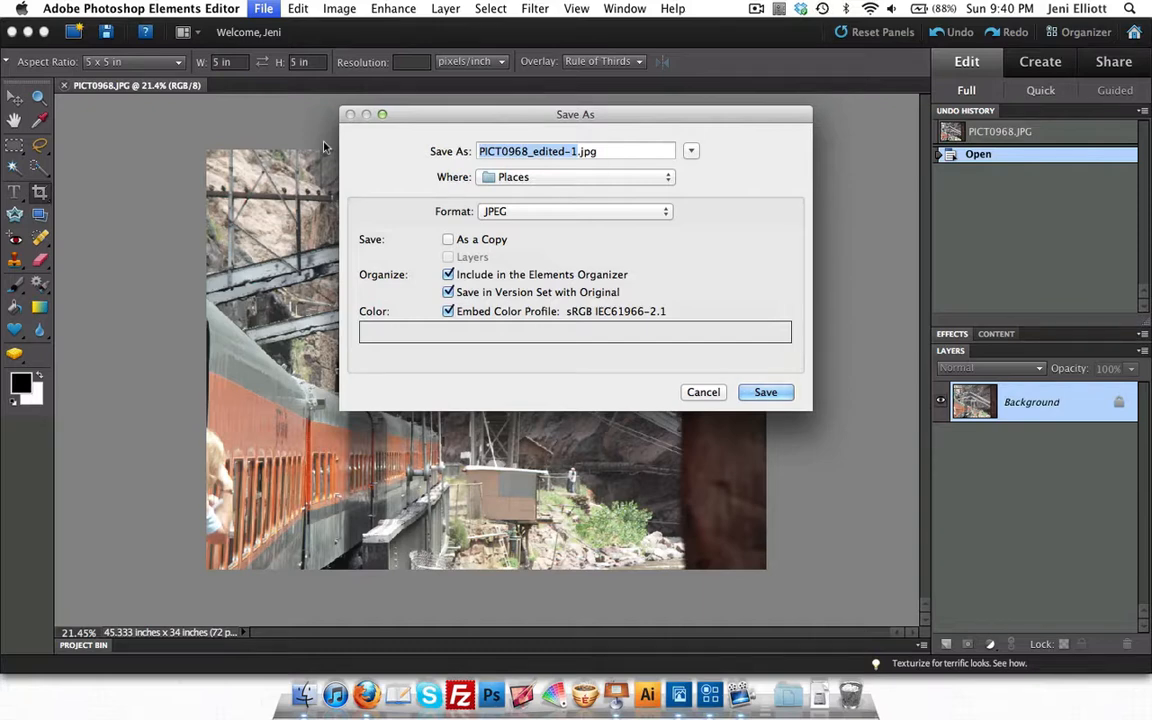
text(Tra.jpg)
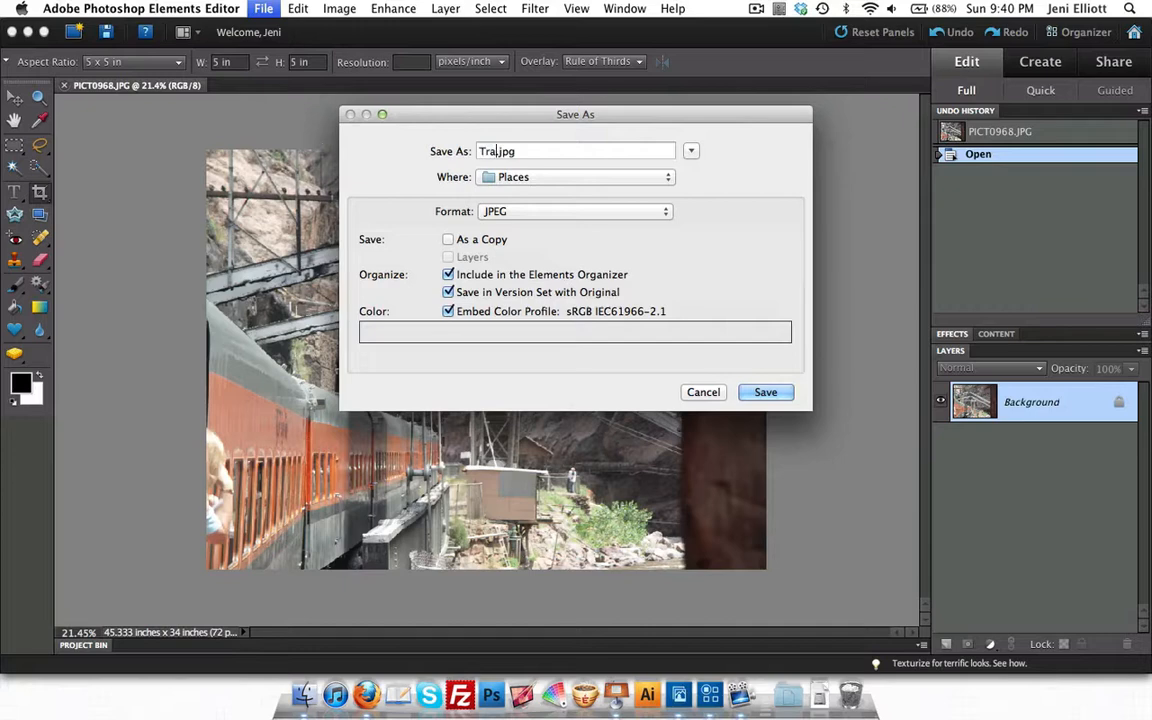
text(n Bridge)
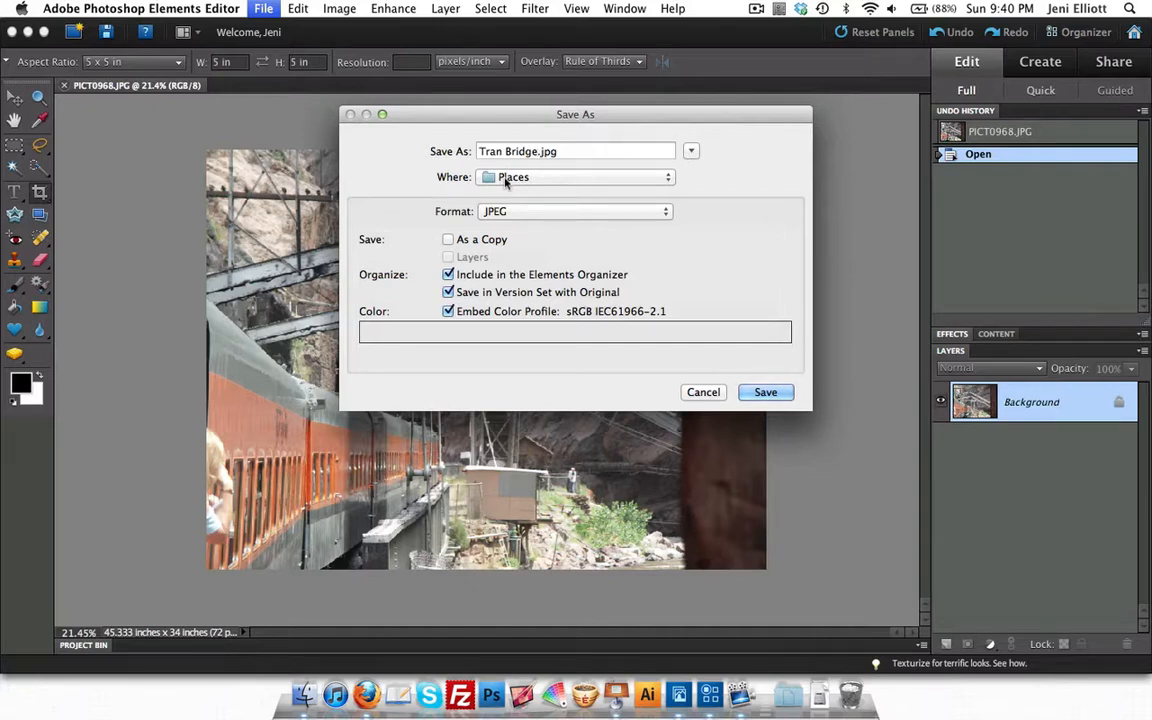
mouse_move(535, 222)
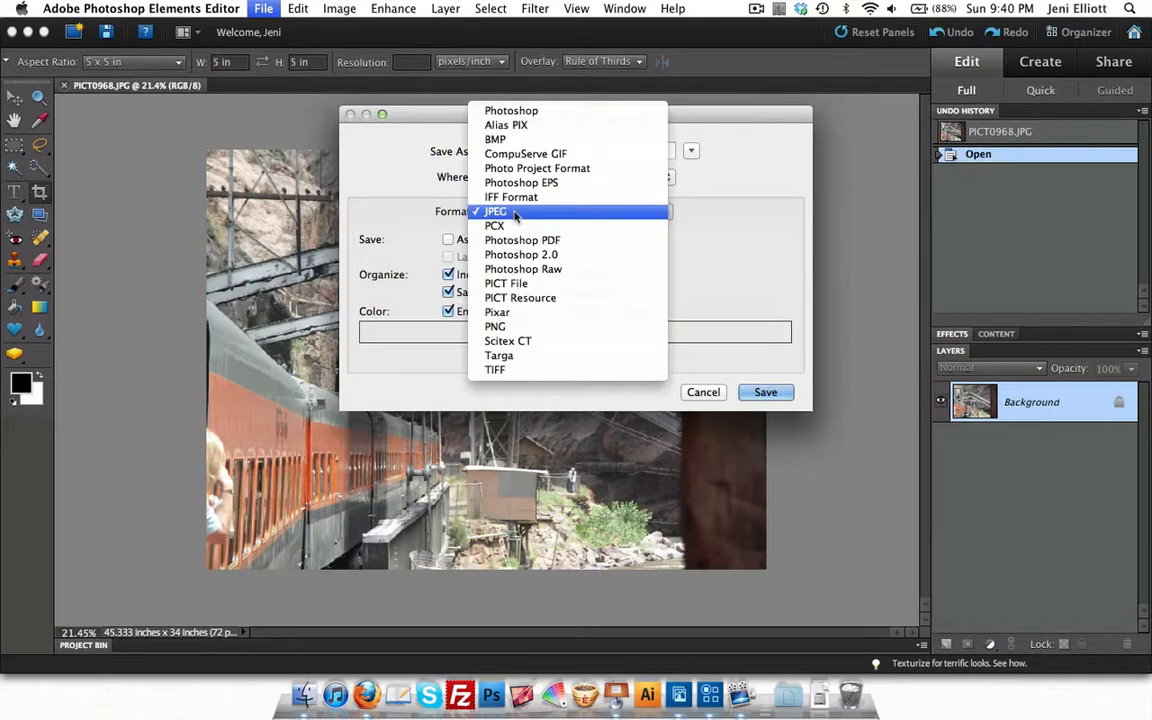
mouse_move(613, 217)
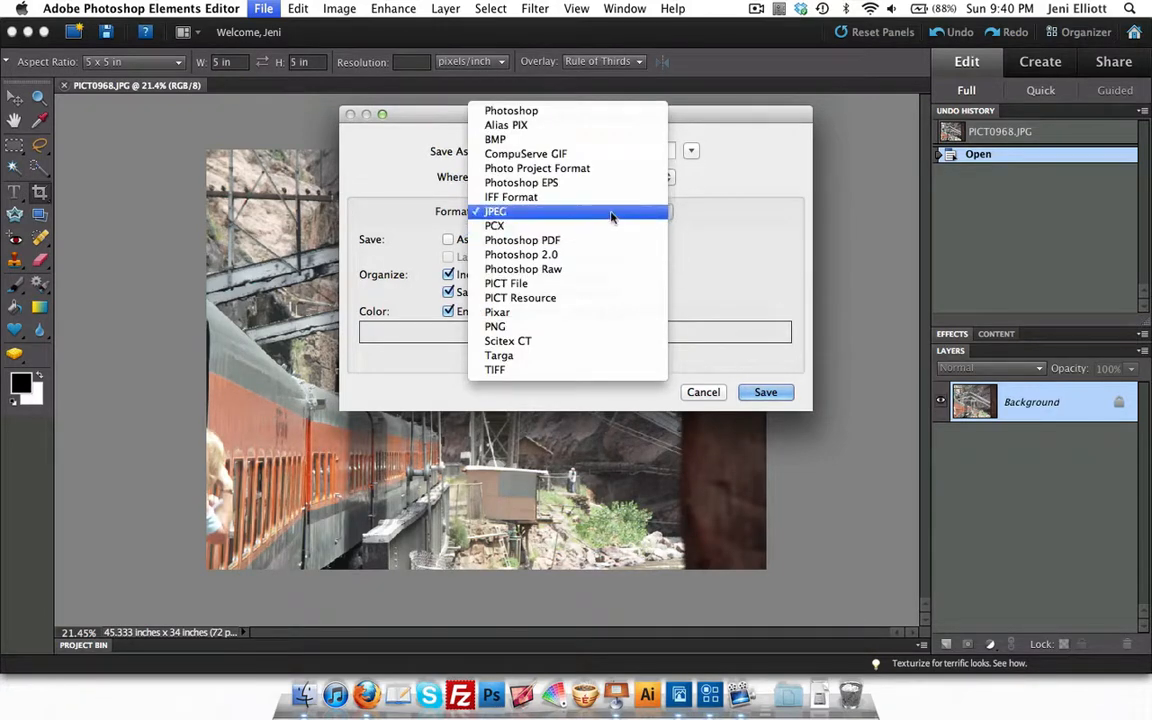
click(495, 211)
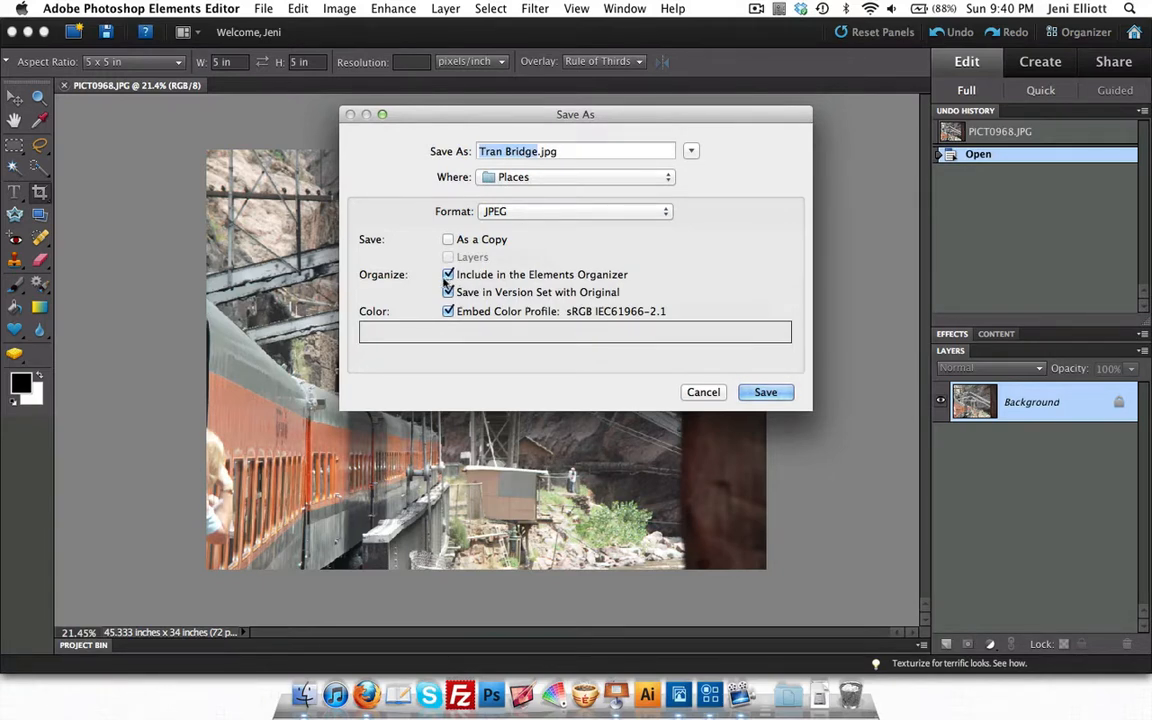
click(448, 274)
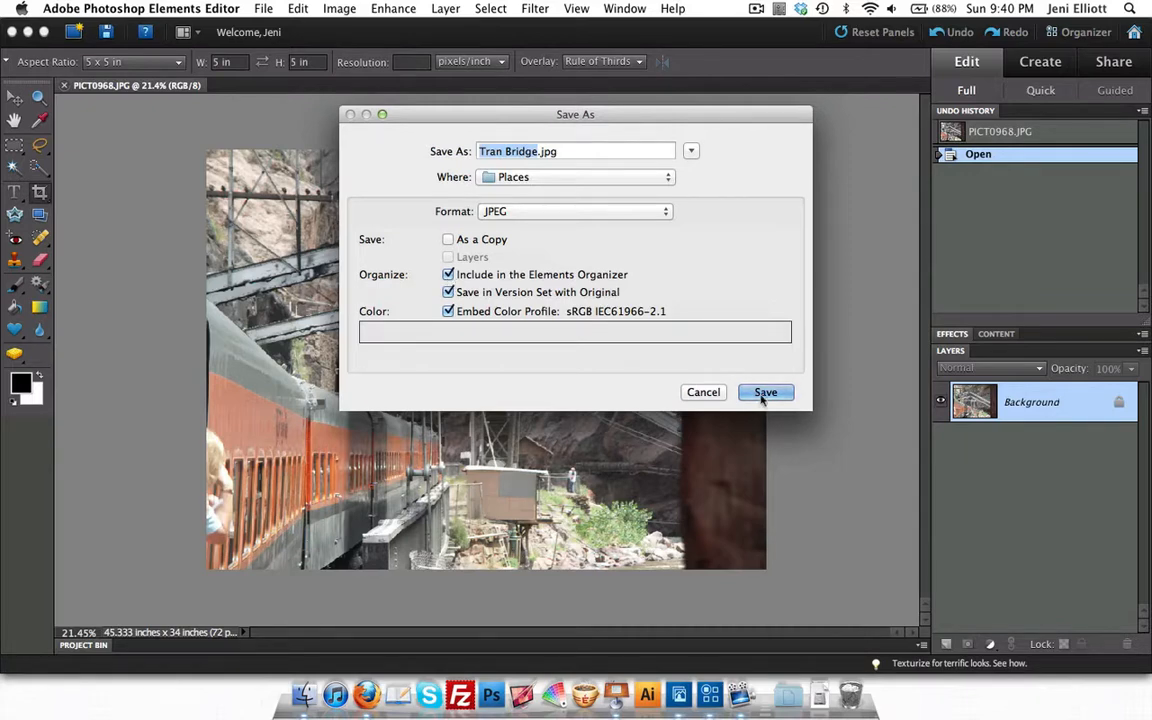
Step: Confirm saving as Tran Bridge.jpg to bring up the JPEG Options
click(765, 392)
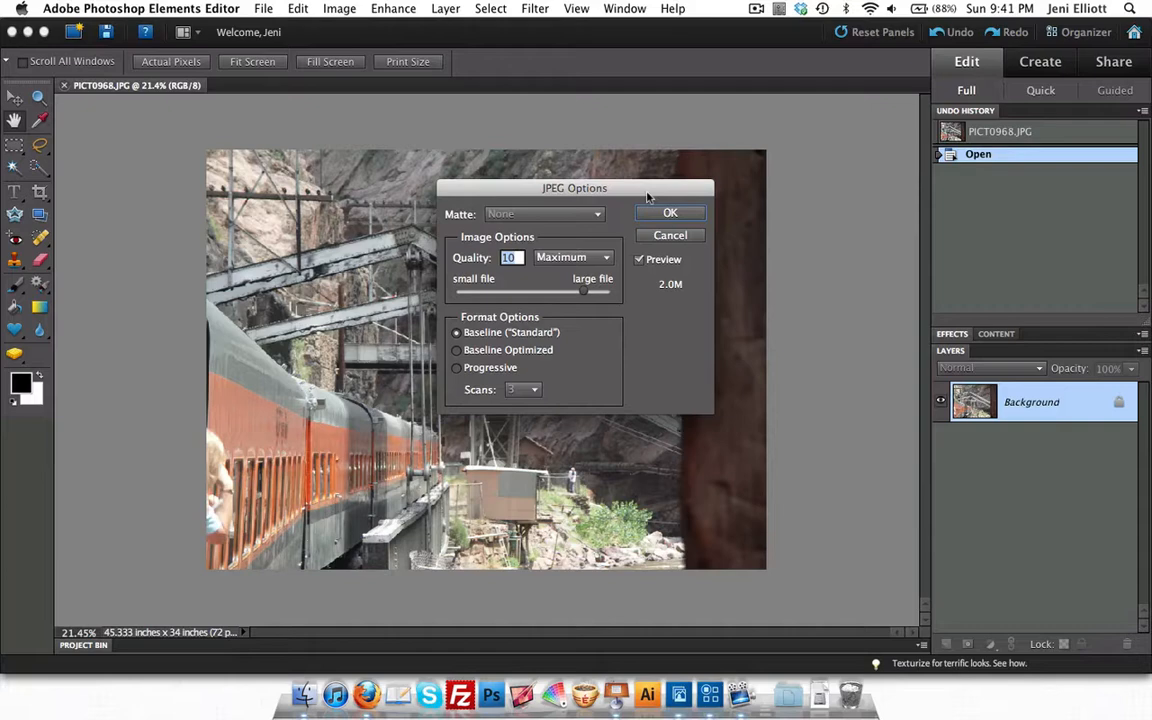
mouse_move(515, 274)
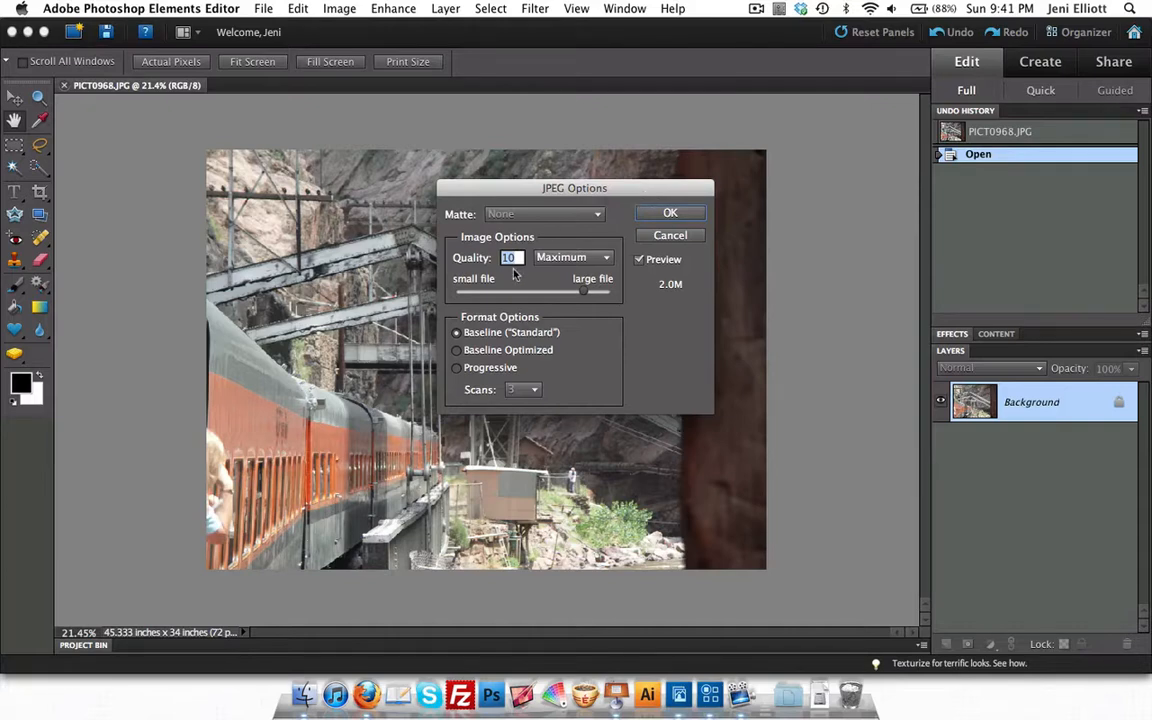
mouse_move(670, 275)
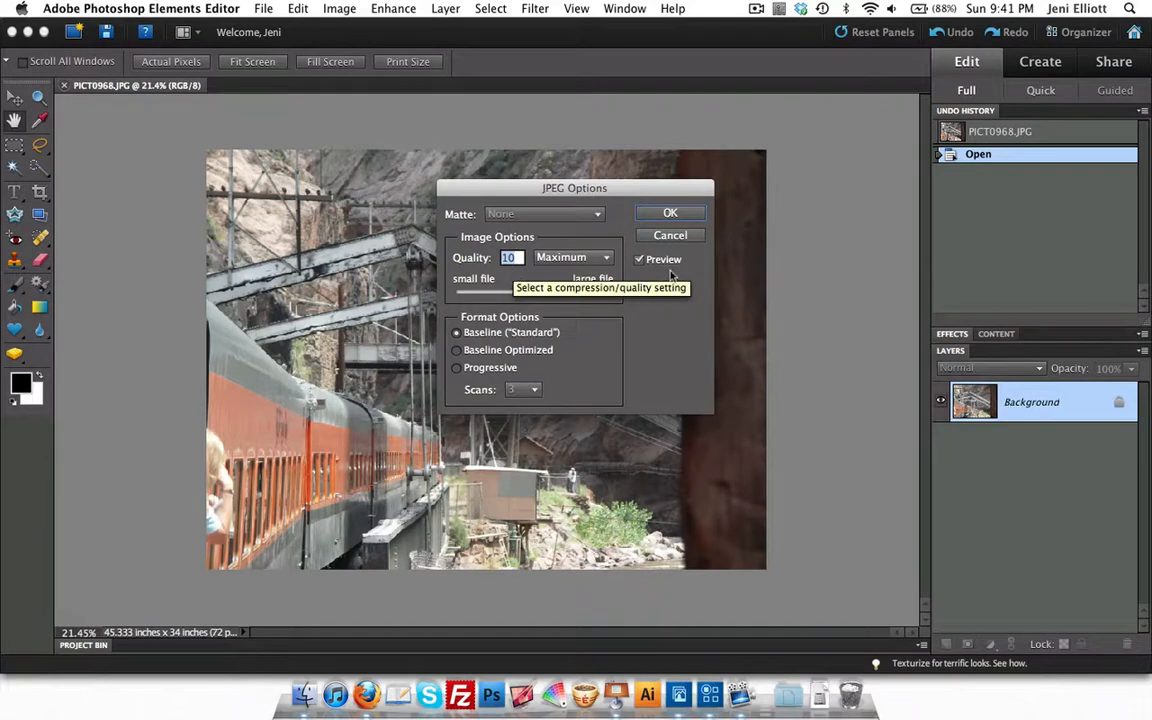
mouse_move(627, 255)
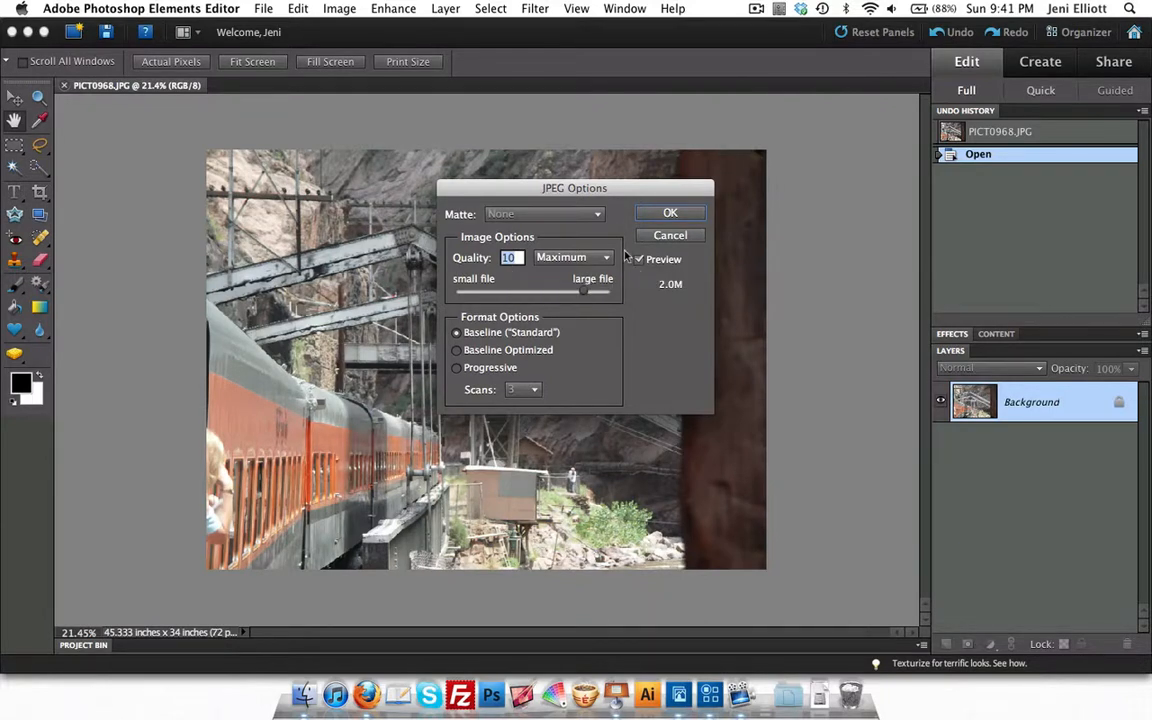
mouse_move(587, 297)
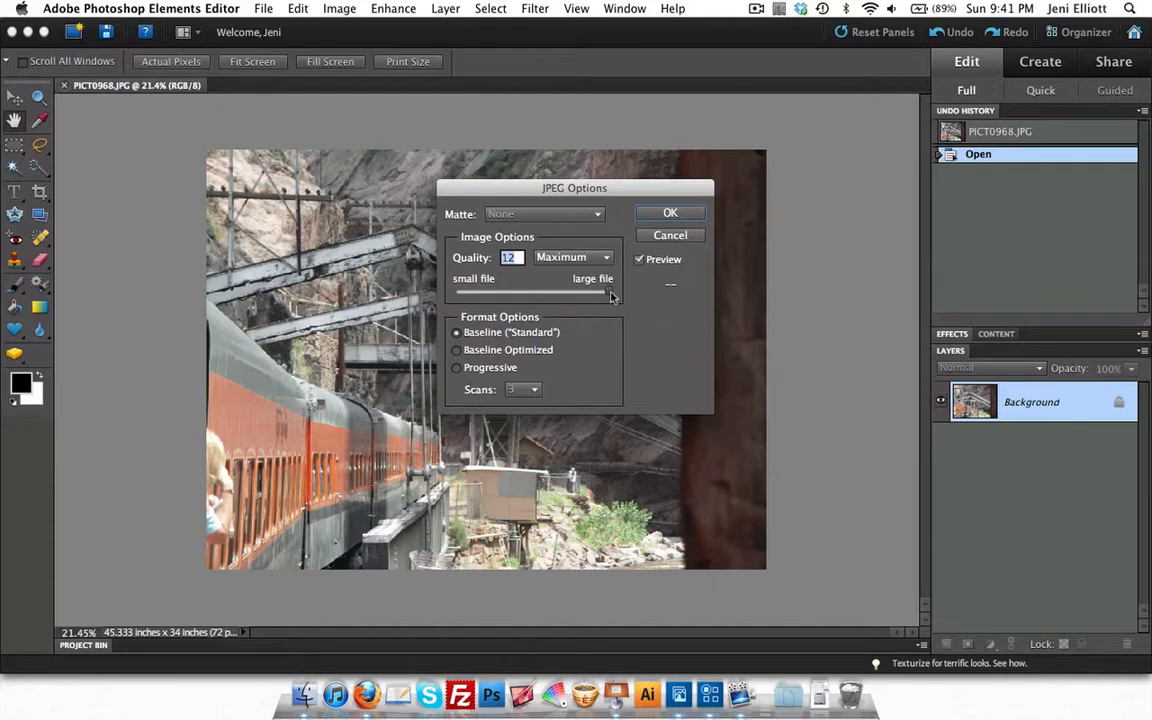
mouse_move(611, 297)
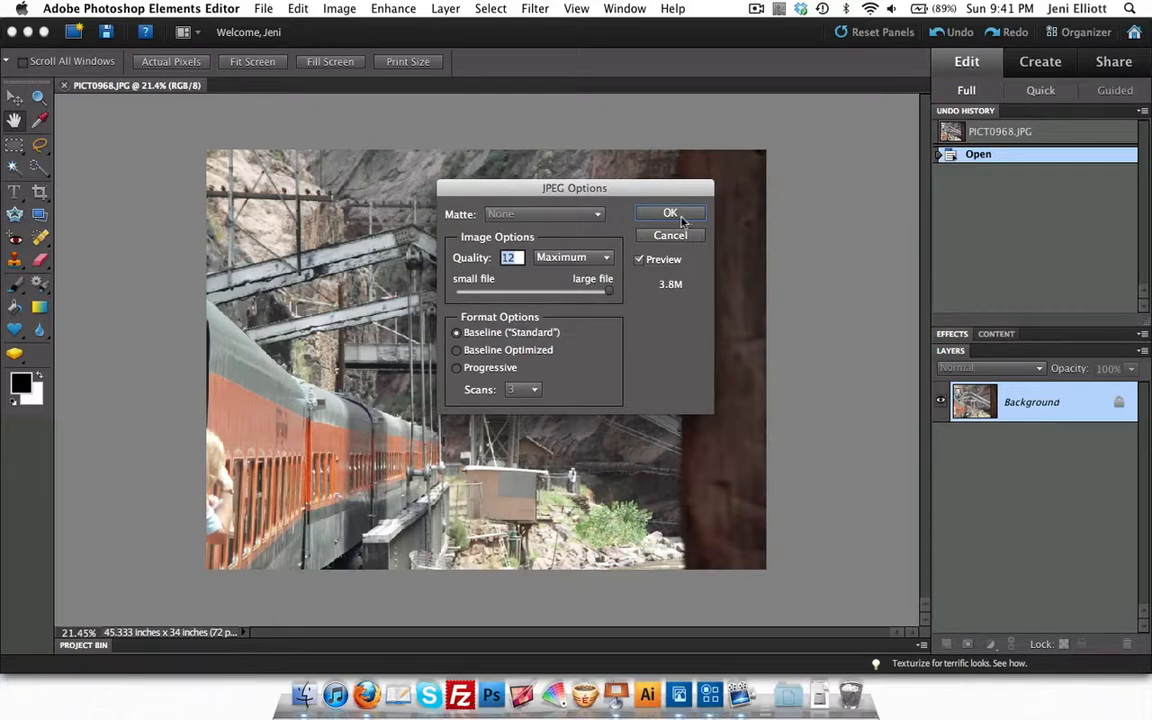
Step: Accept JPEG quality 12 and save Tran Bridge.jpg
click(670, 213)
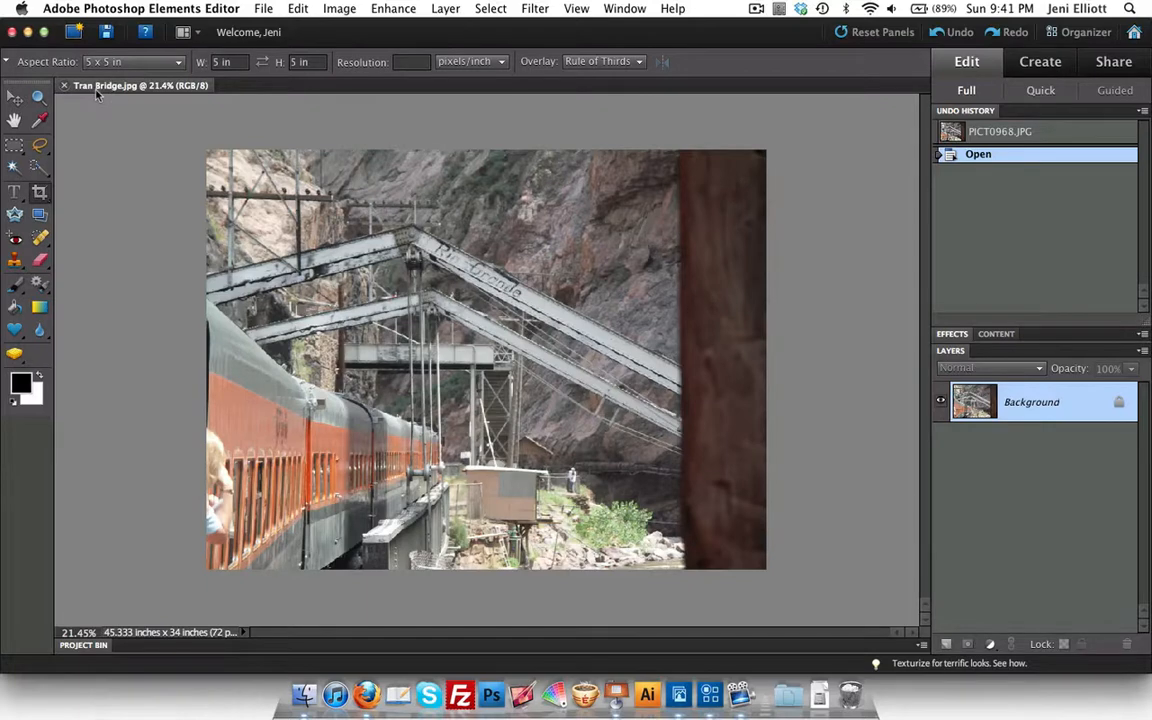
mouse_move(158, 107)
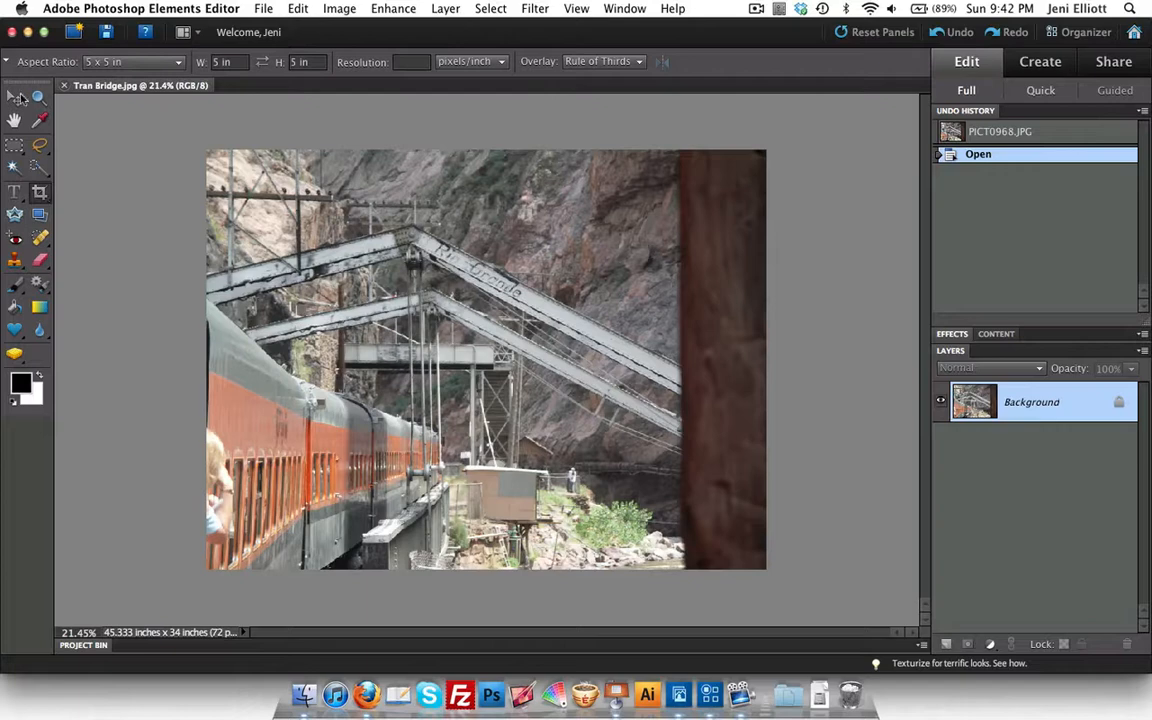
click(15, 97)
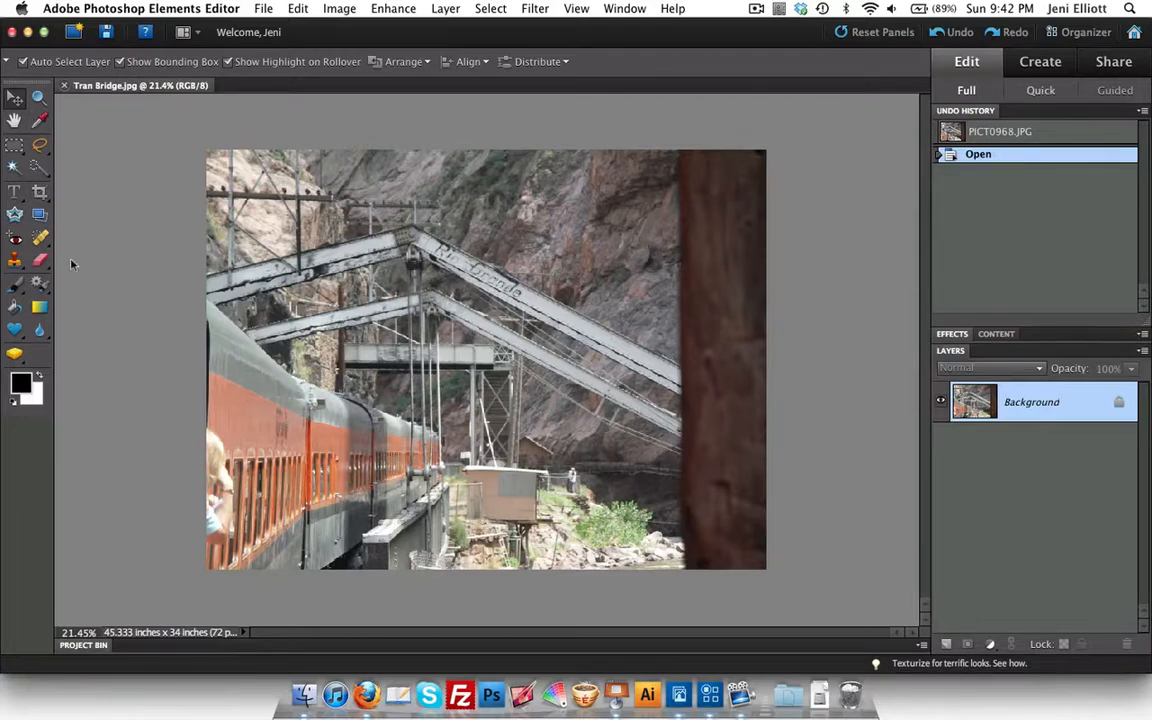
mouse_move(40, 192)
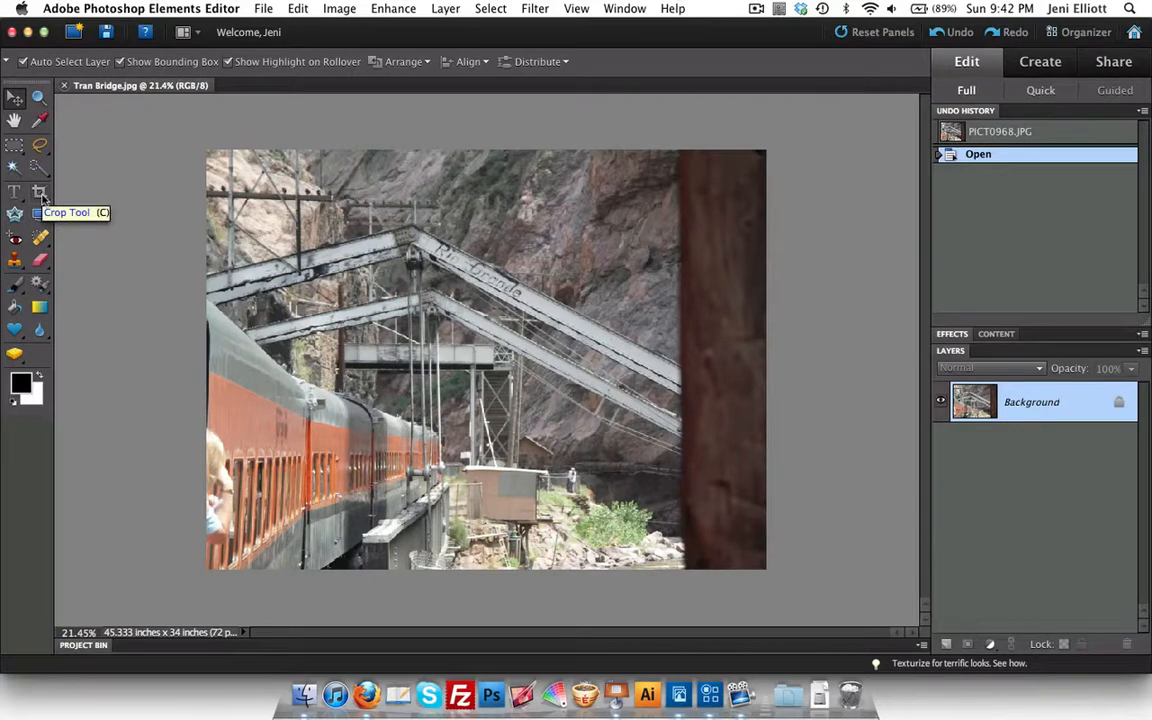
mouse_move(178, 202)
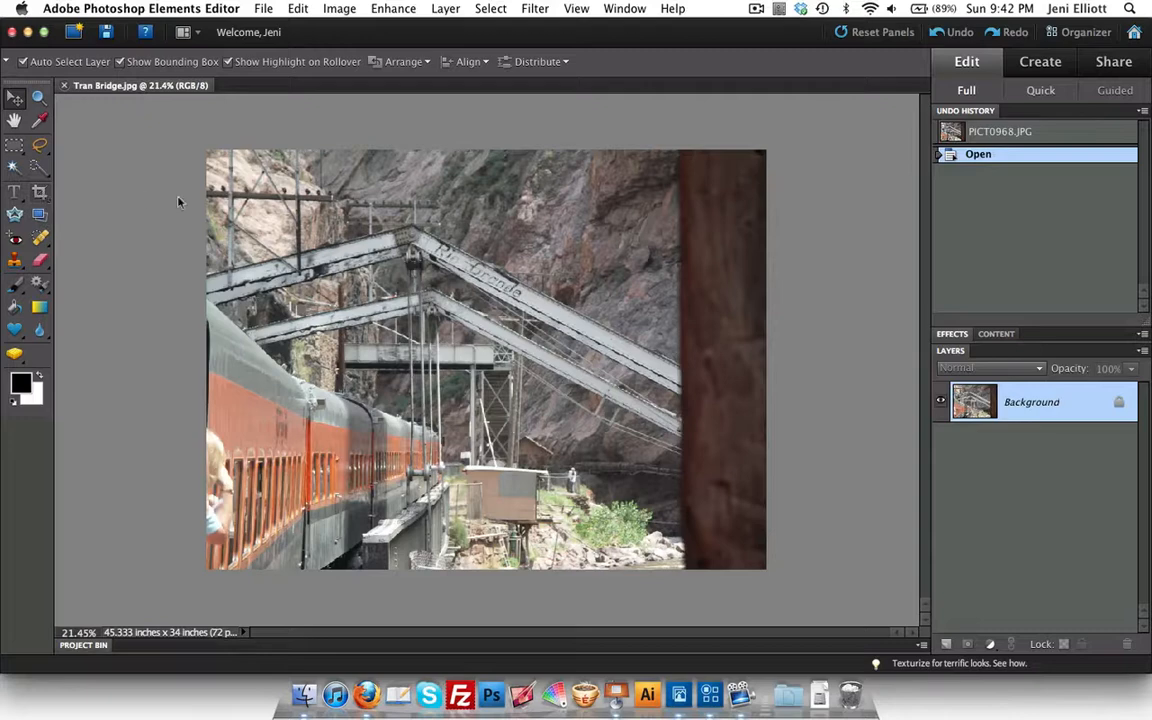
mouse_move(405, 205)
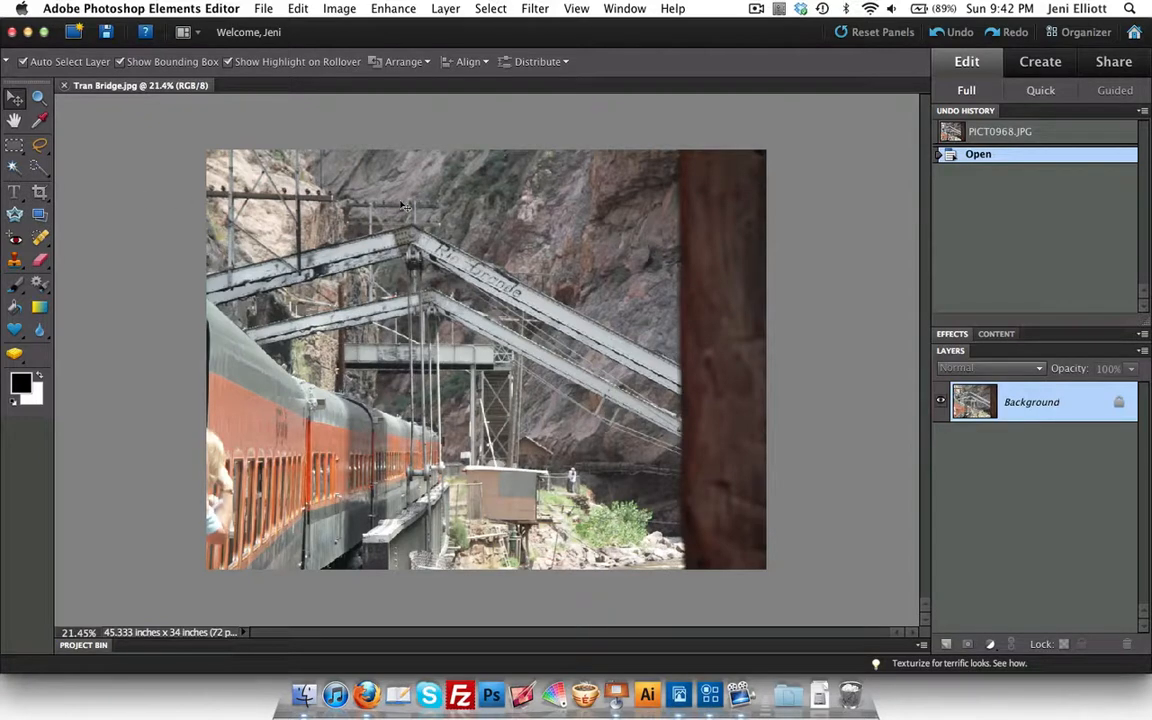
mouse_move(397, 197)
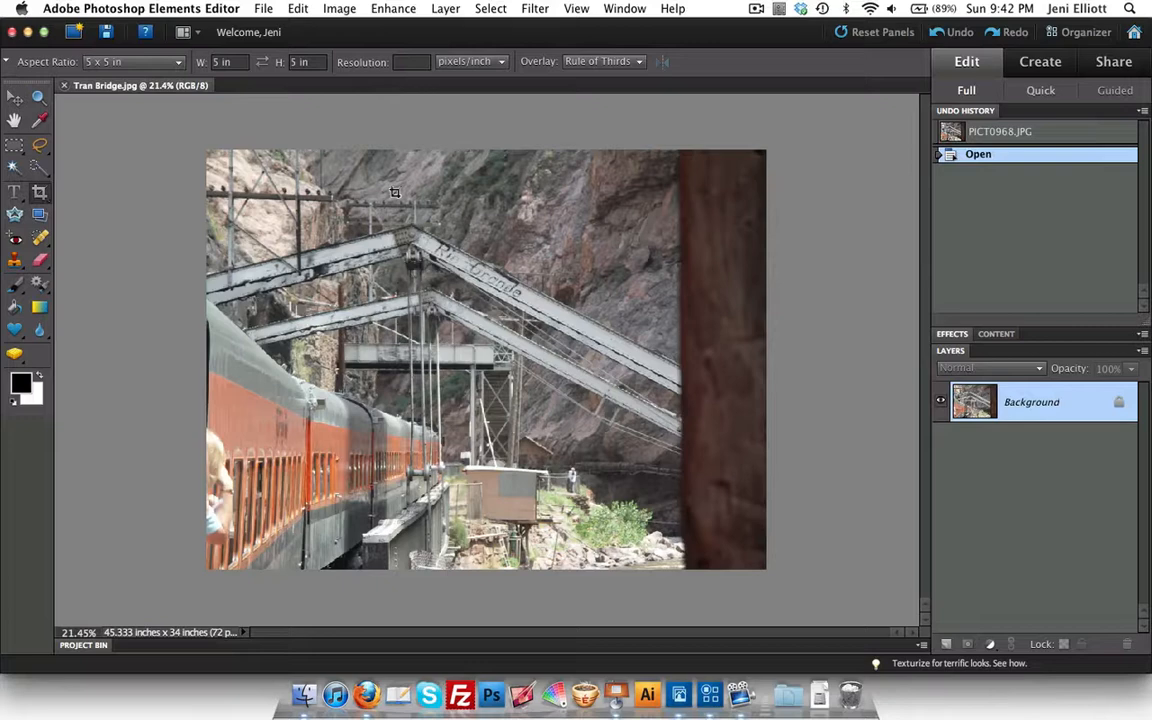
mouse_move(362, 251)
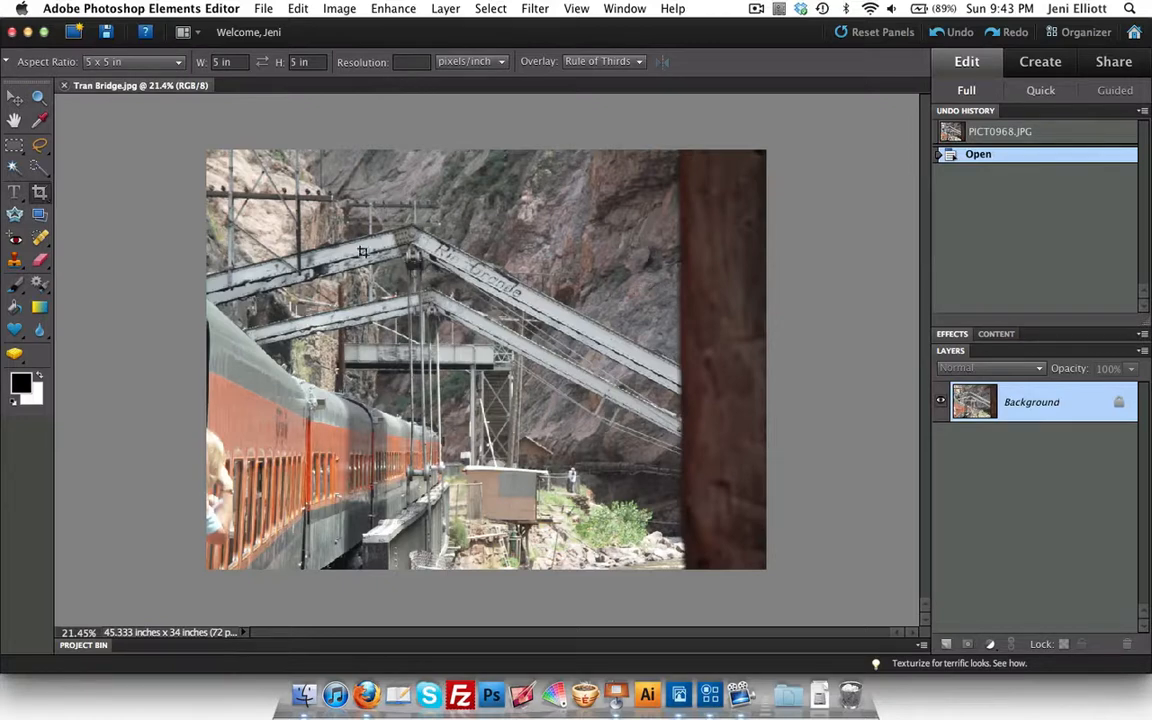
mouse_move(110, 114)
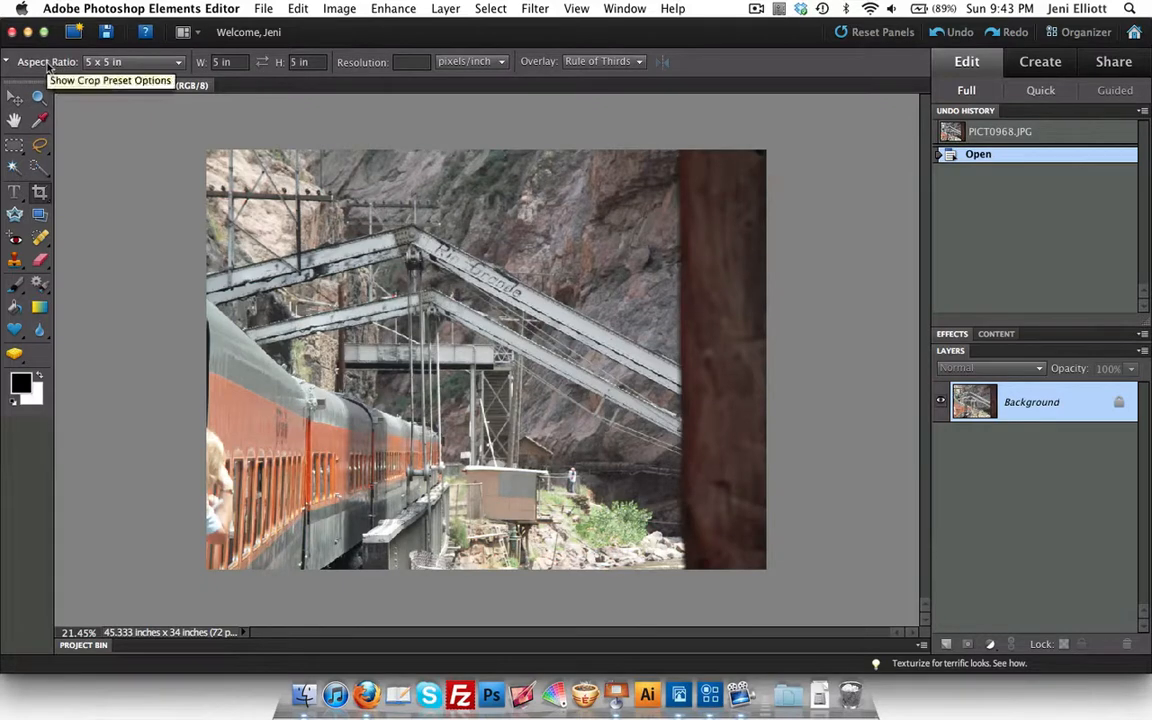
Step: Set the crop aspect ratio to No Restriction and drag a freeform crop over the bridge and train
click(178, 61)
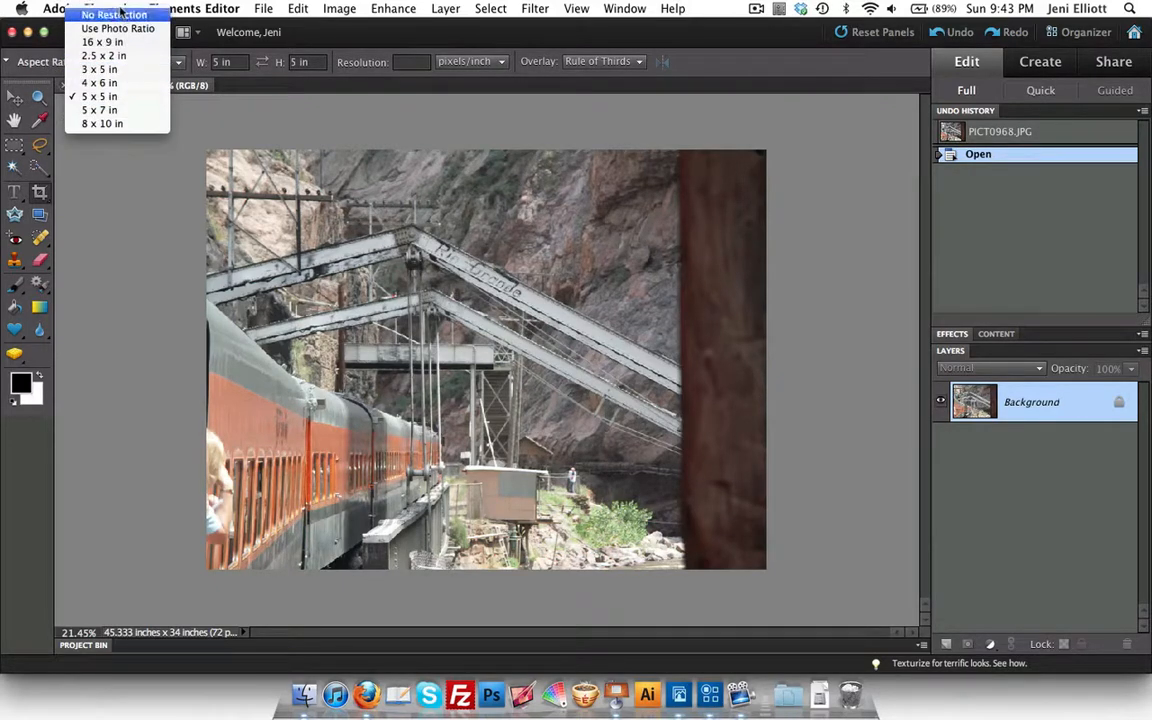
click(113, 14)
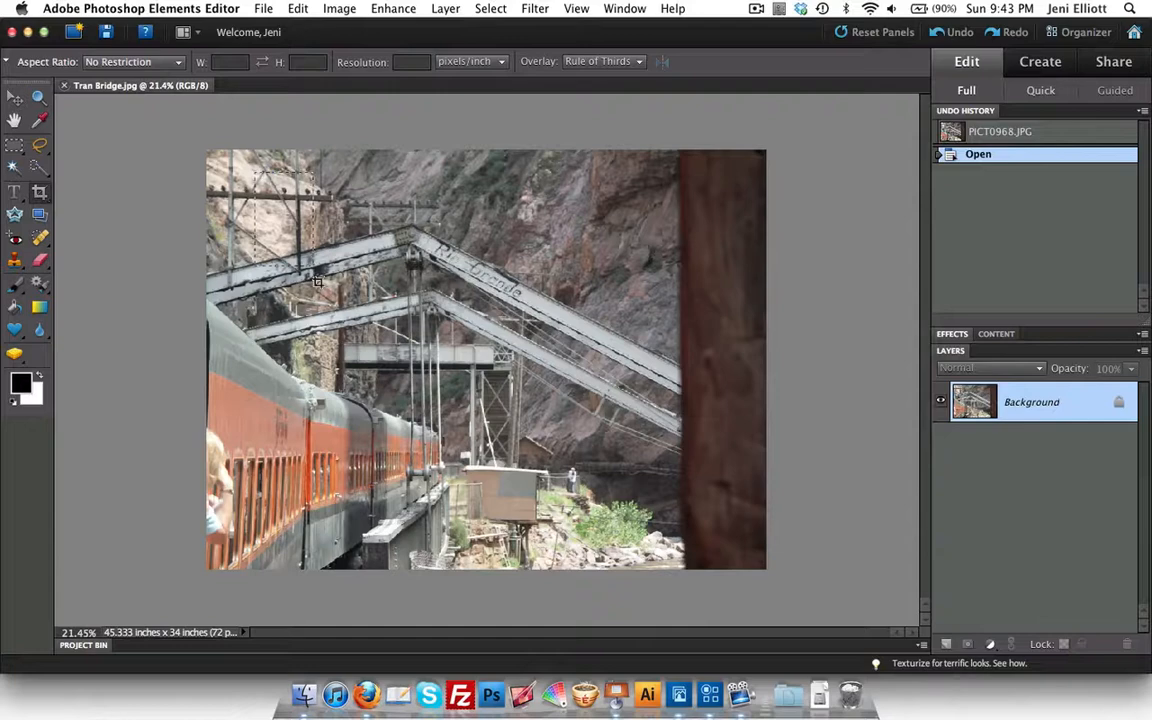
drag(318, 281, 676, 471)
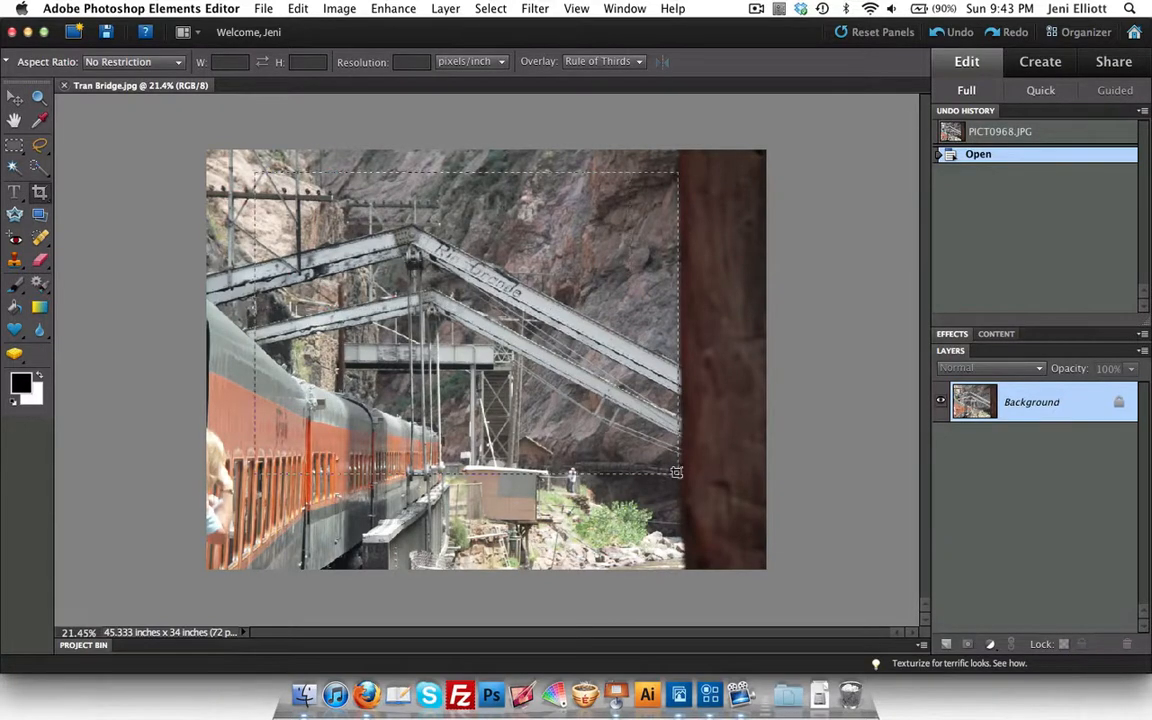
drag(677, 472, 467, 457)
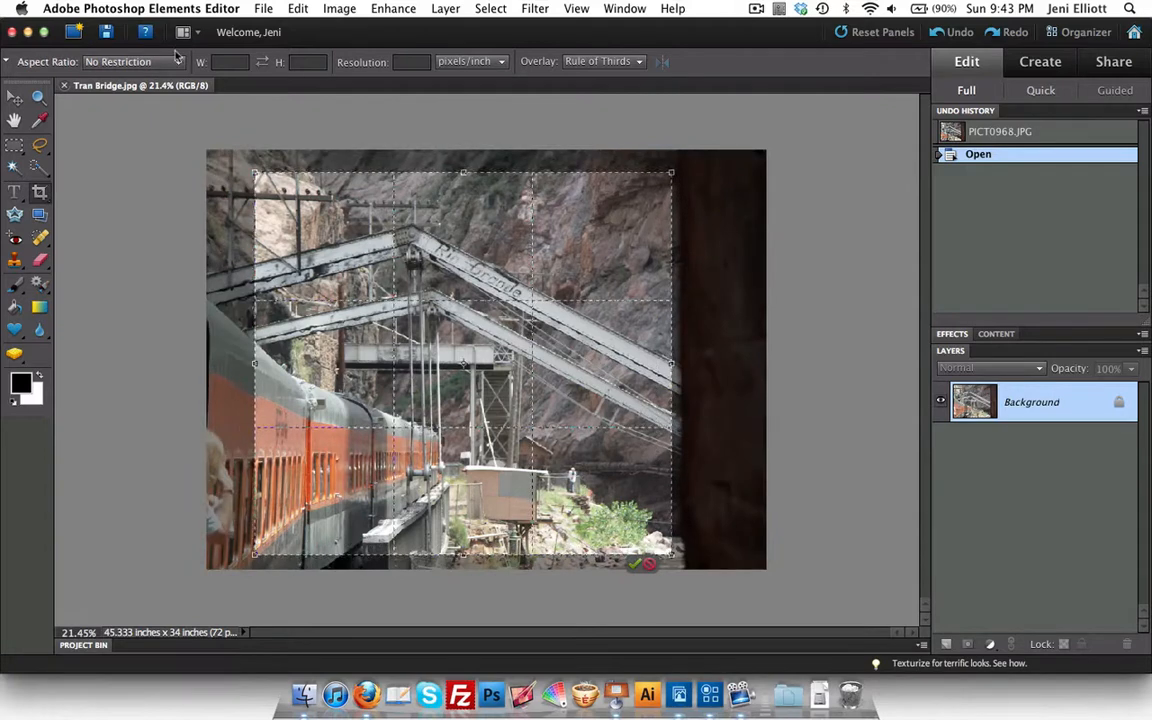
mouse_move(155, 118)
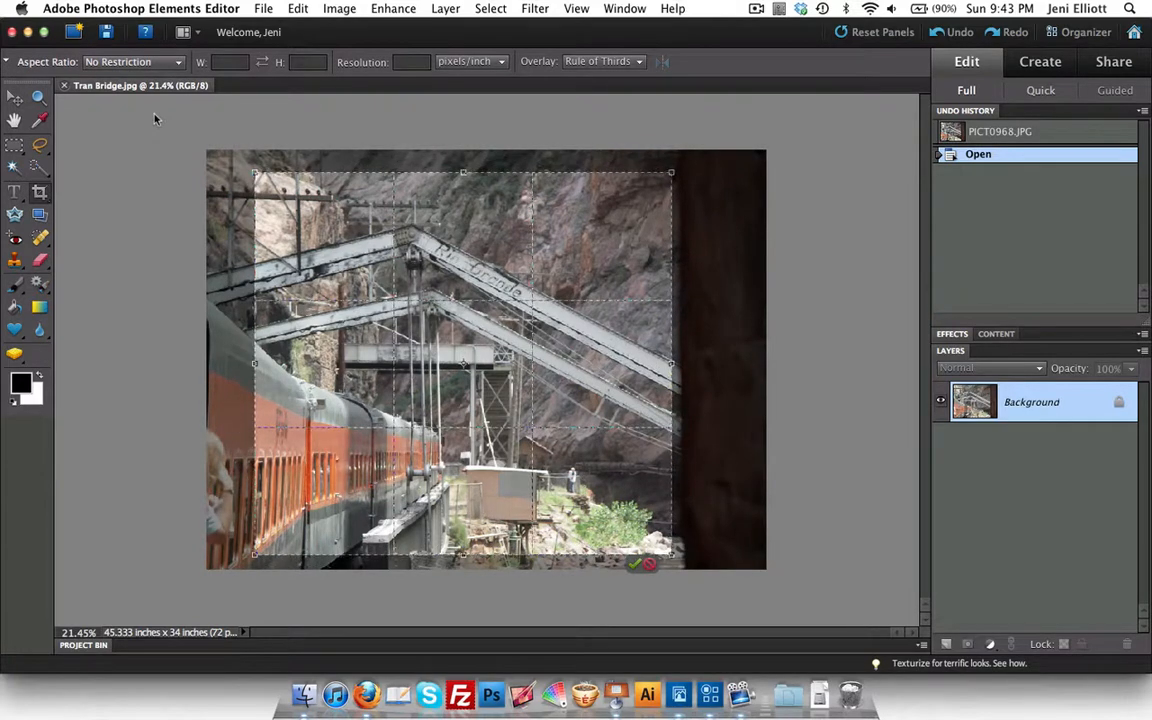
Step: Cancel the freeform crop marquee over the bridge
click(637, 563)
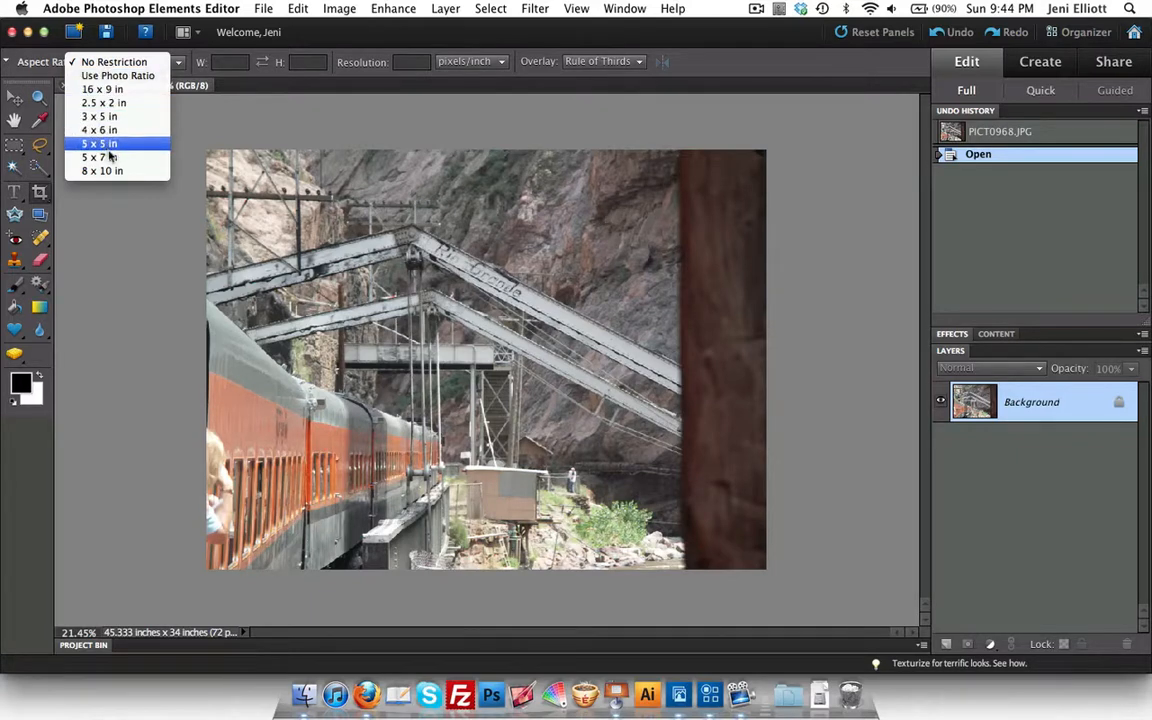
mouse_move(100, 130)
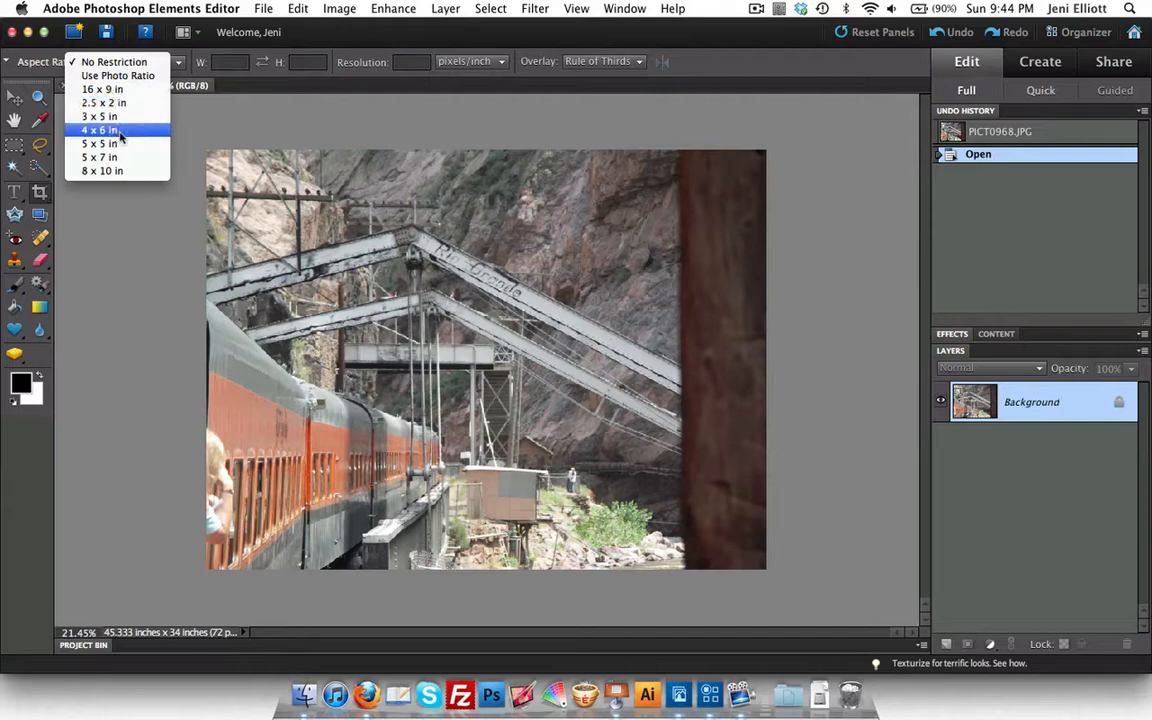
mouse_move(98, 143)
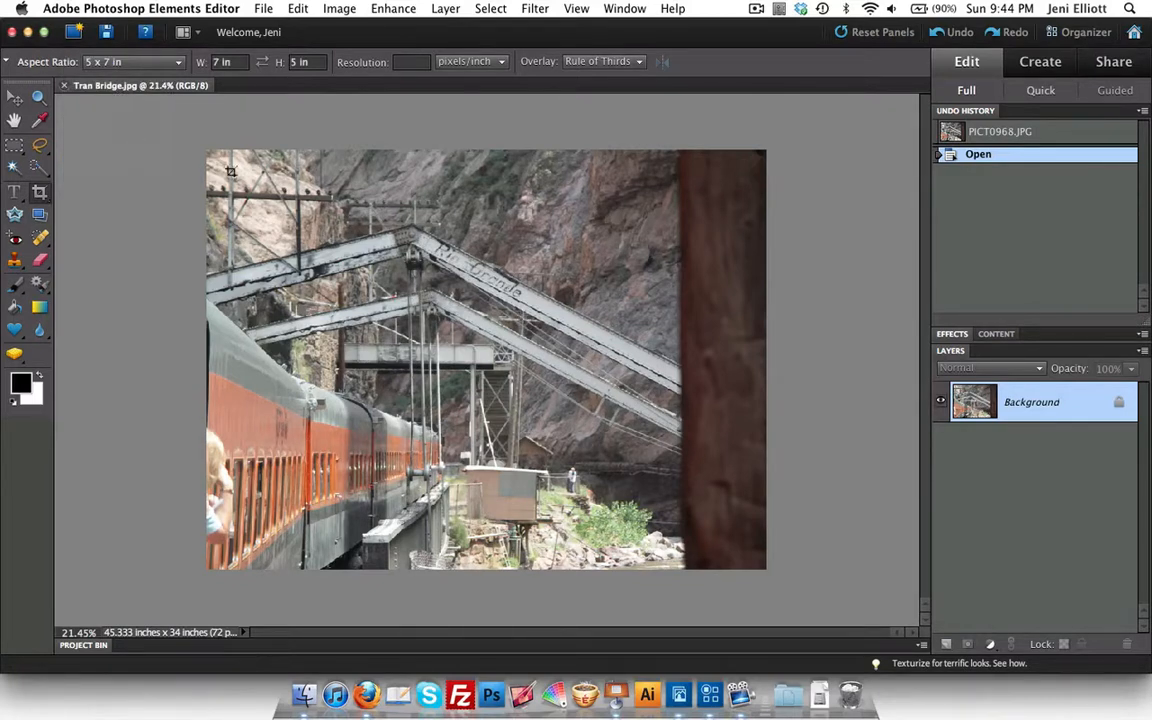
mouse_move(755, 163)
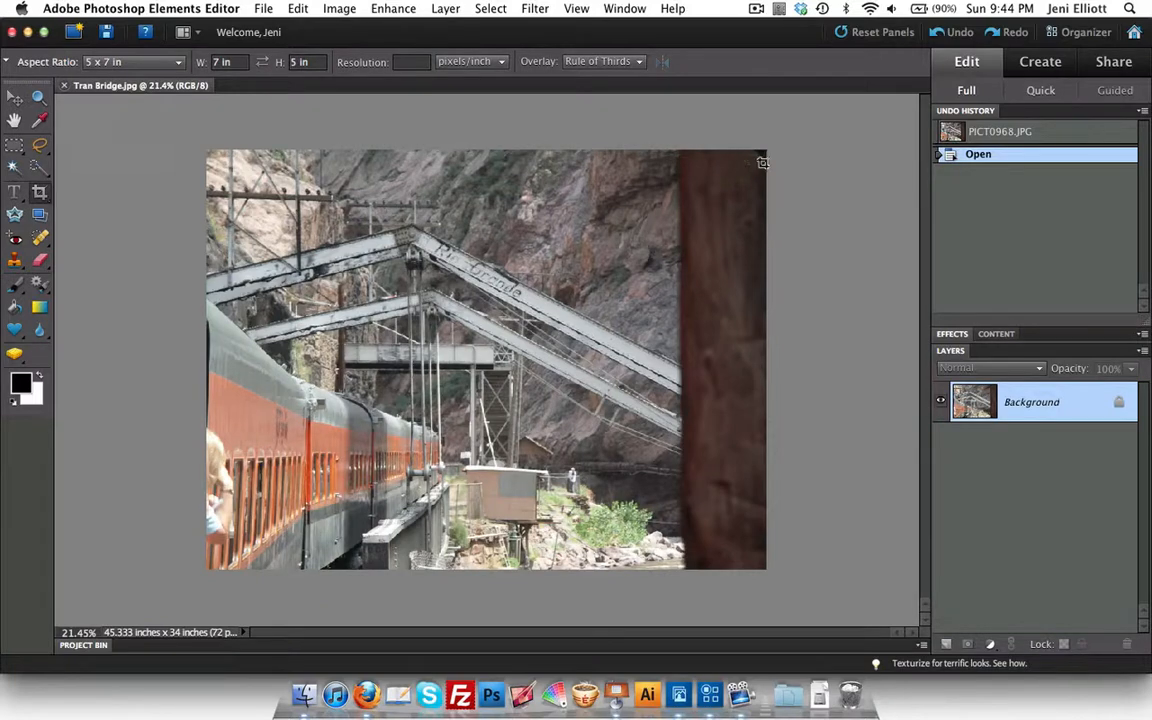
mouse_move(768, 164)
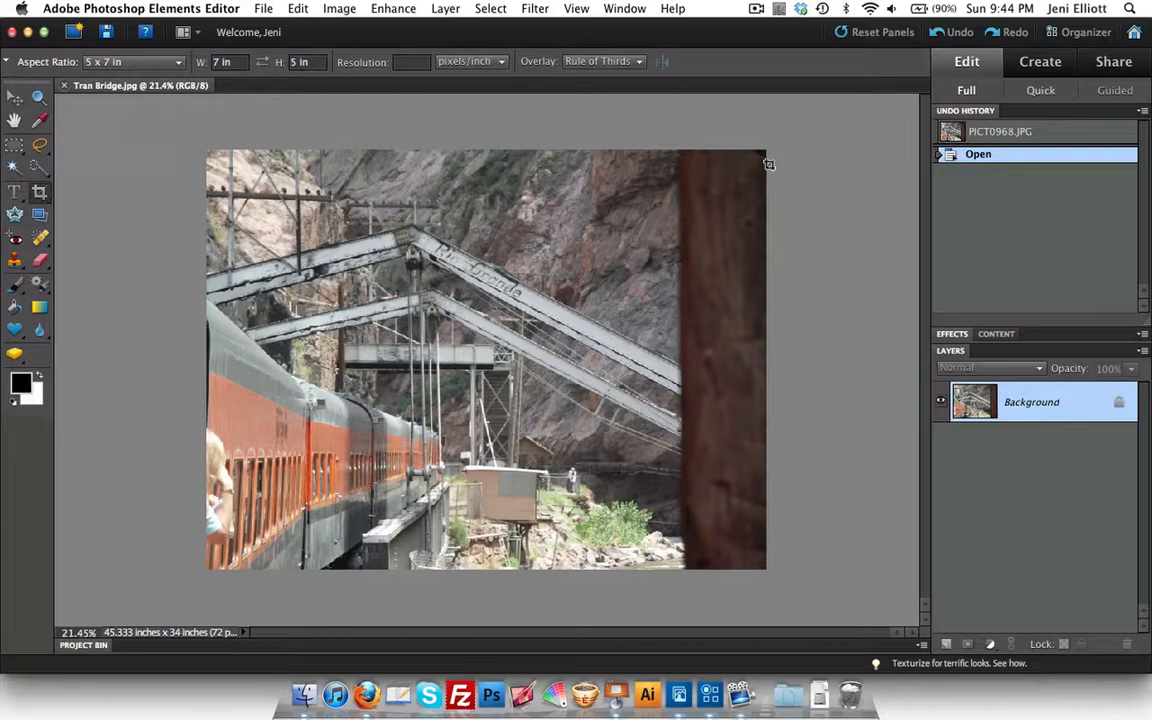
mouse_move(759, 476)
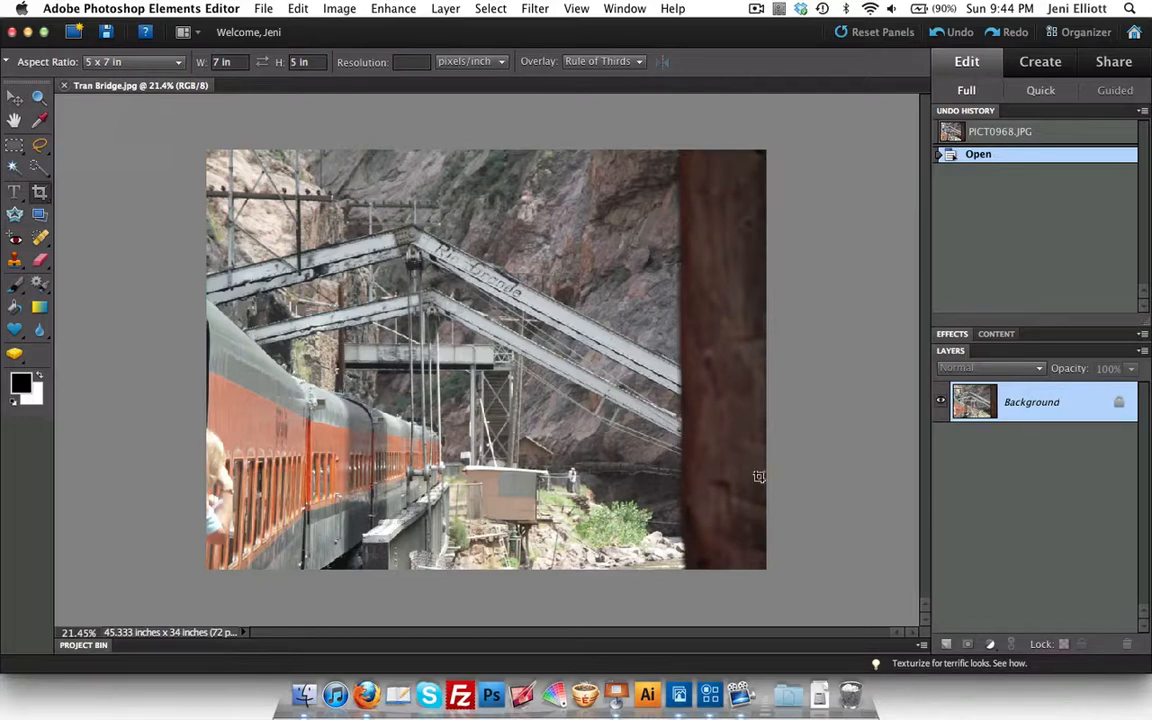
mouse_move(754, 207)
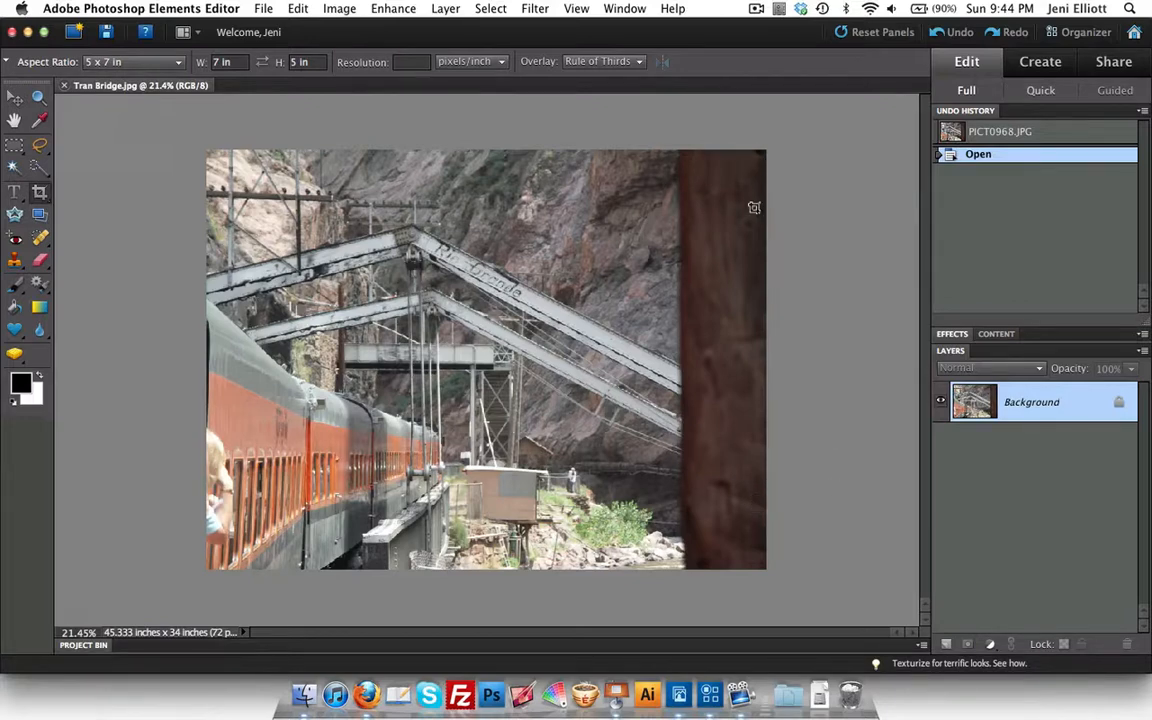
mouse_move(203, 437)
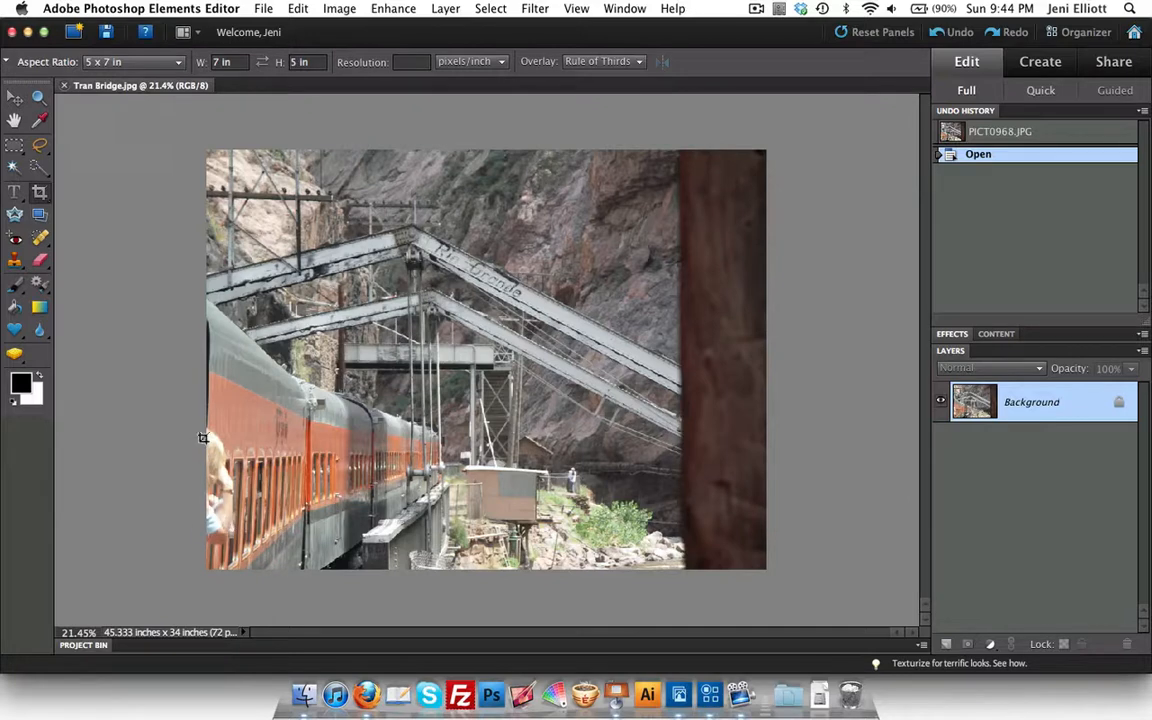
mouse_move(218, 529)
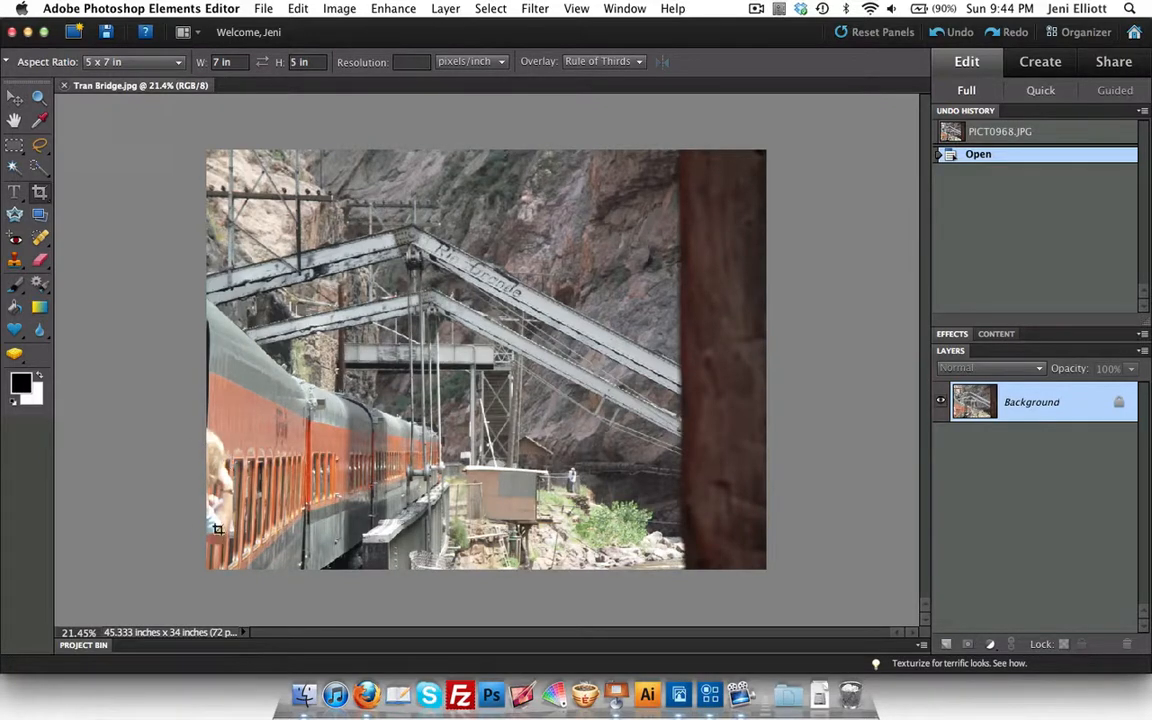
mouse_move(248, 395)
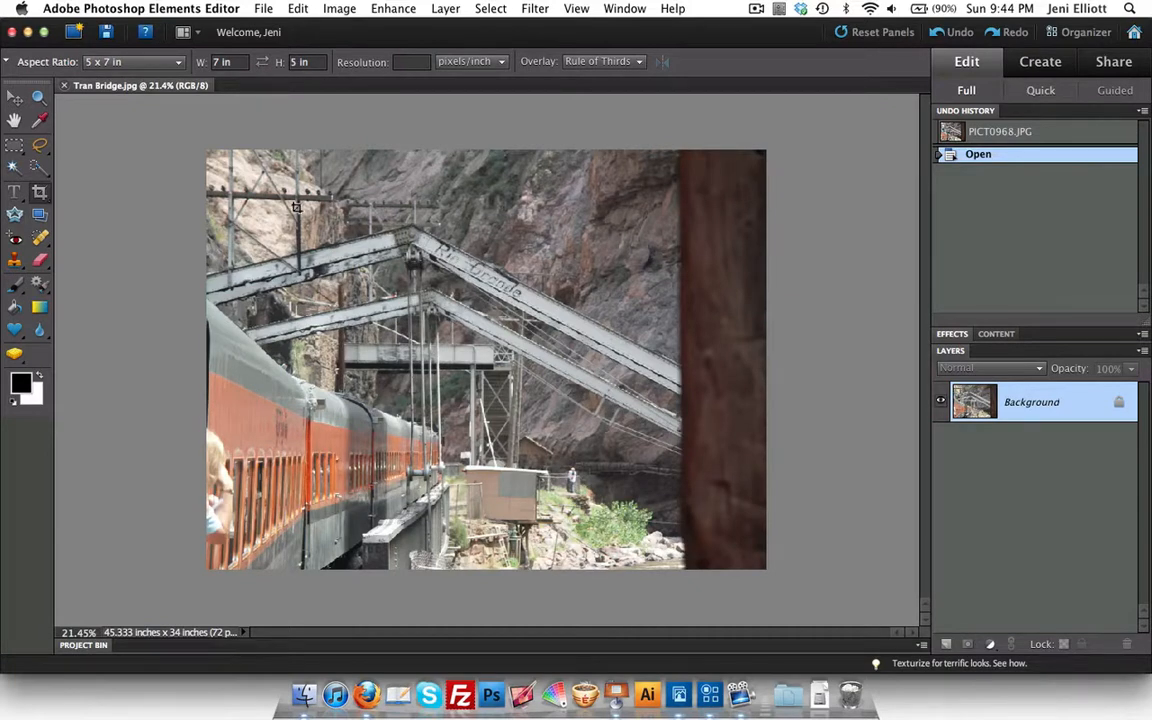
mouse_move(236, 175)
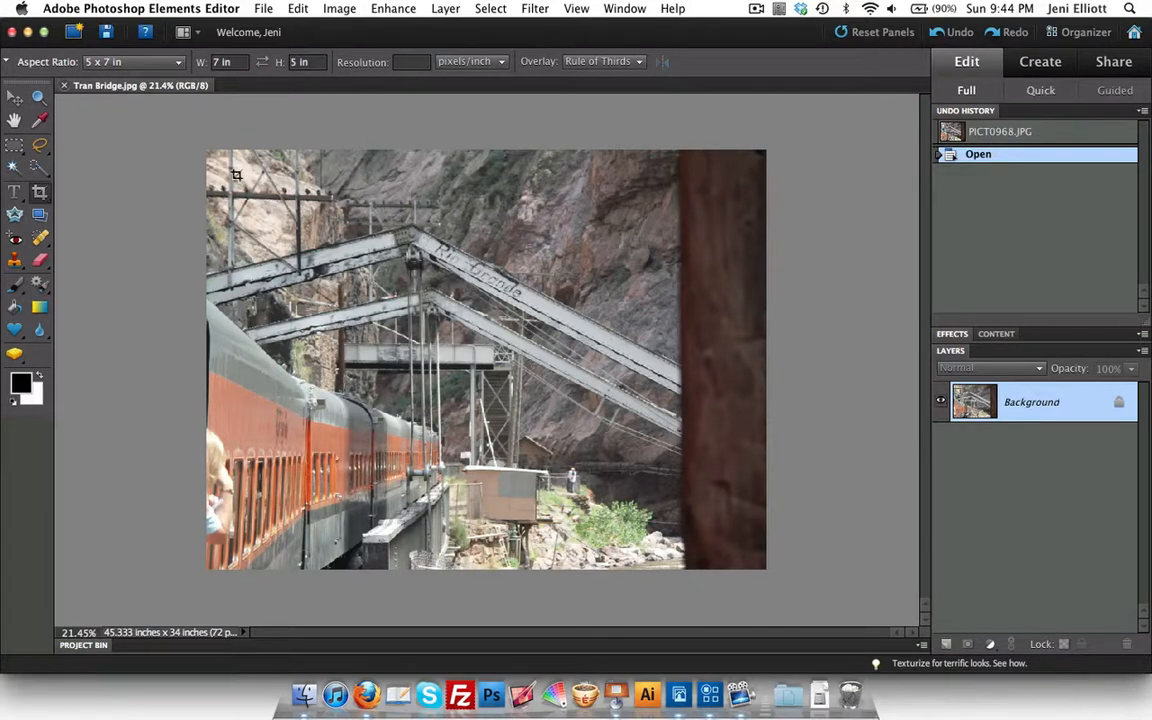
Step: Drag and adjust a 5 x 7 in crop marquee framing the train and bridge
drag(237, 175, 707, 385)
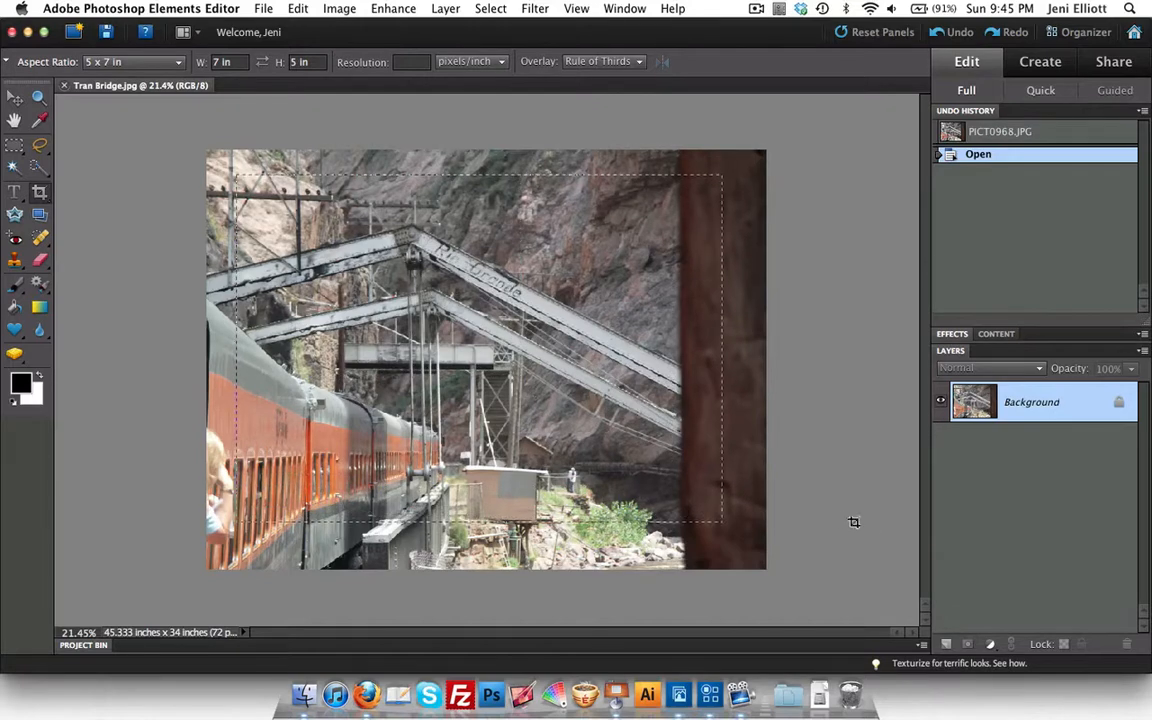
drag(725, 525, 688, 495)
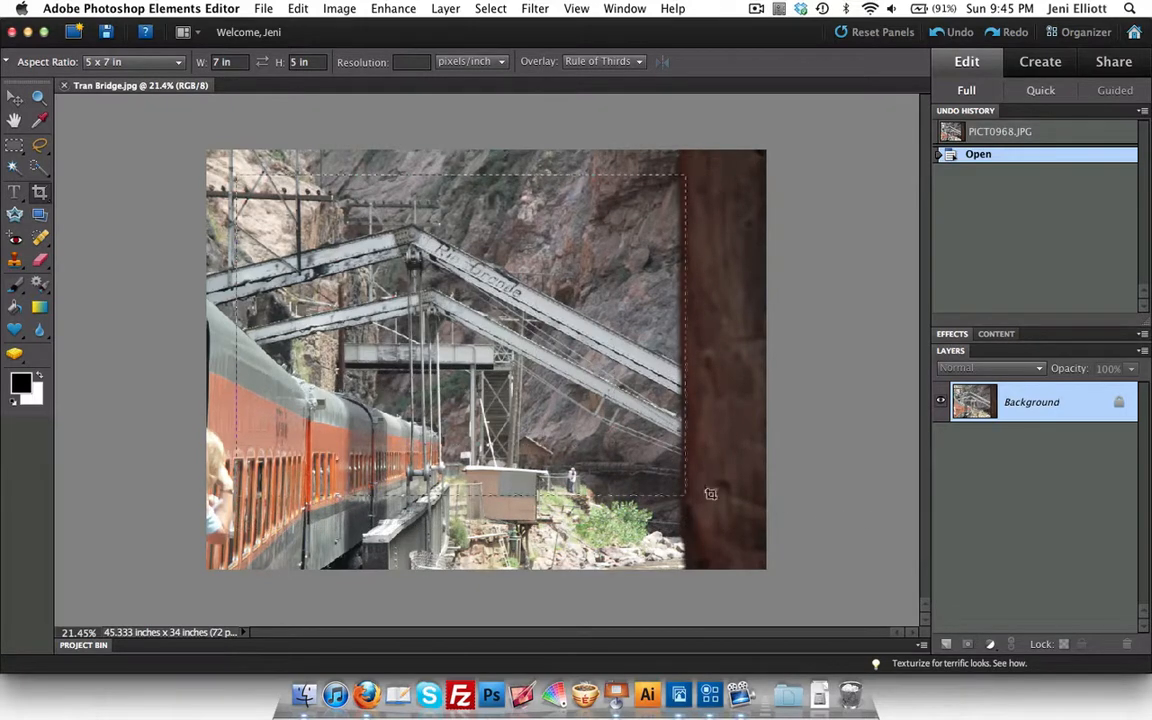
drag(710, 492, 694, 466)
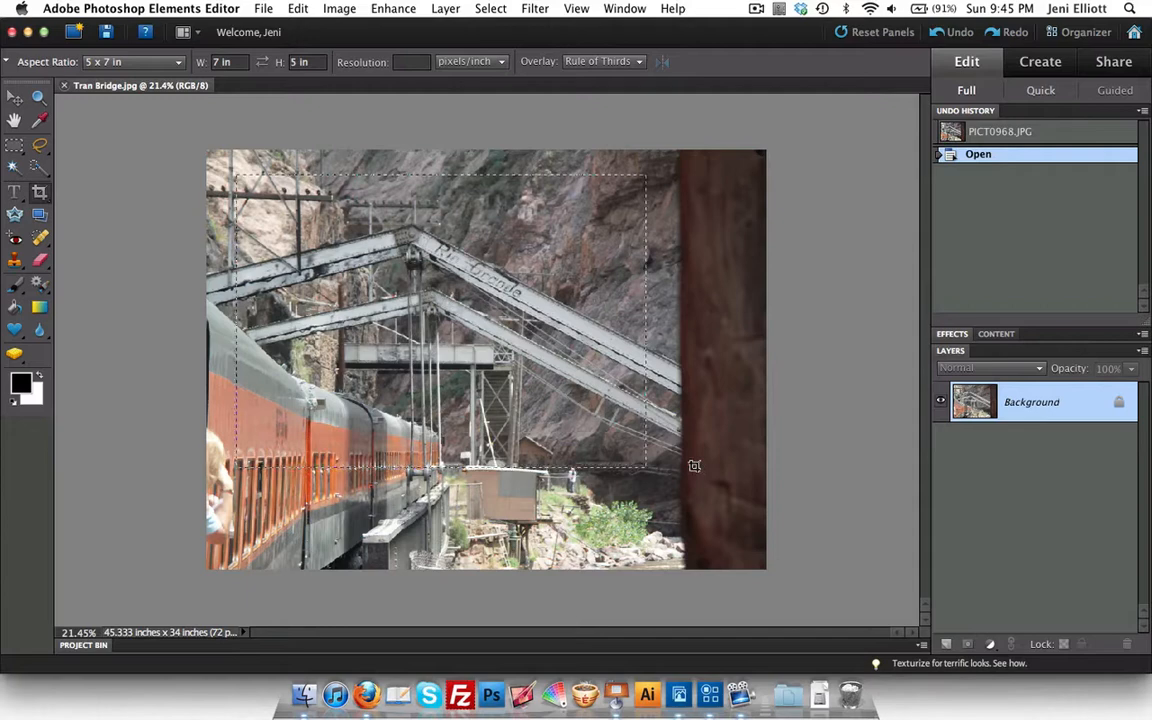
drag(440, 465, 440, 320)
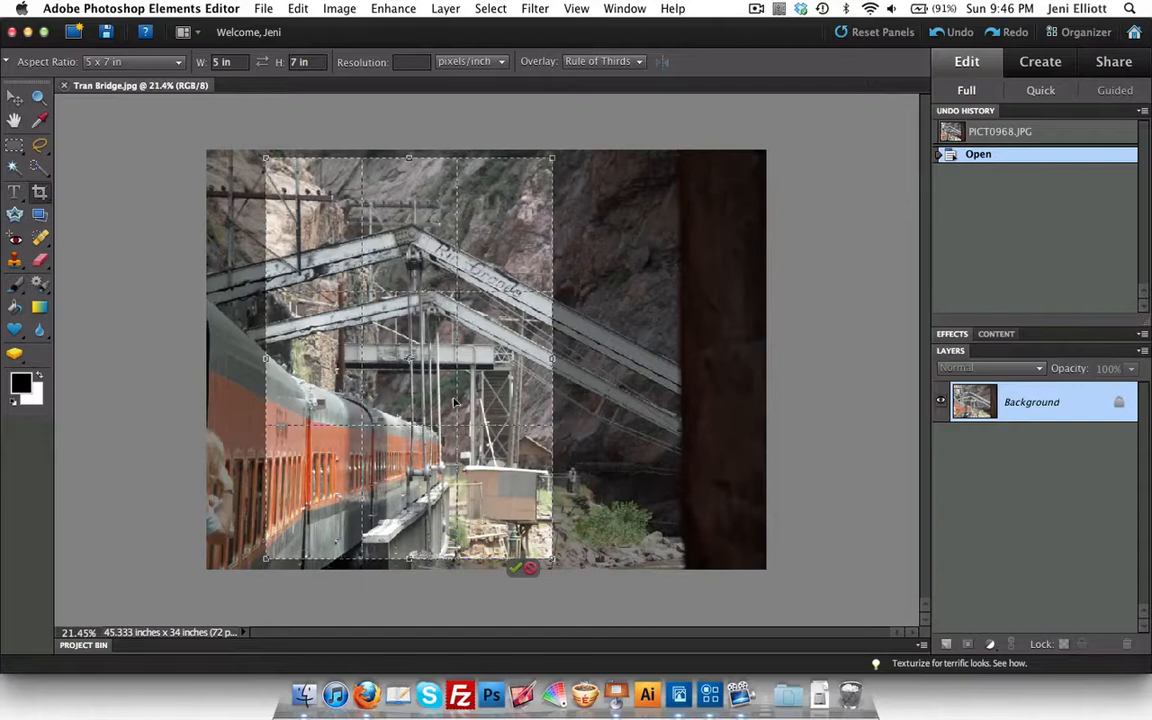
mouse_move(477, 342)
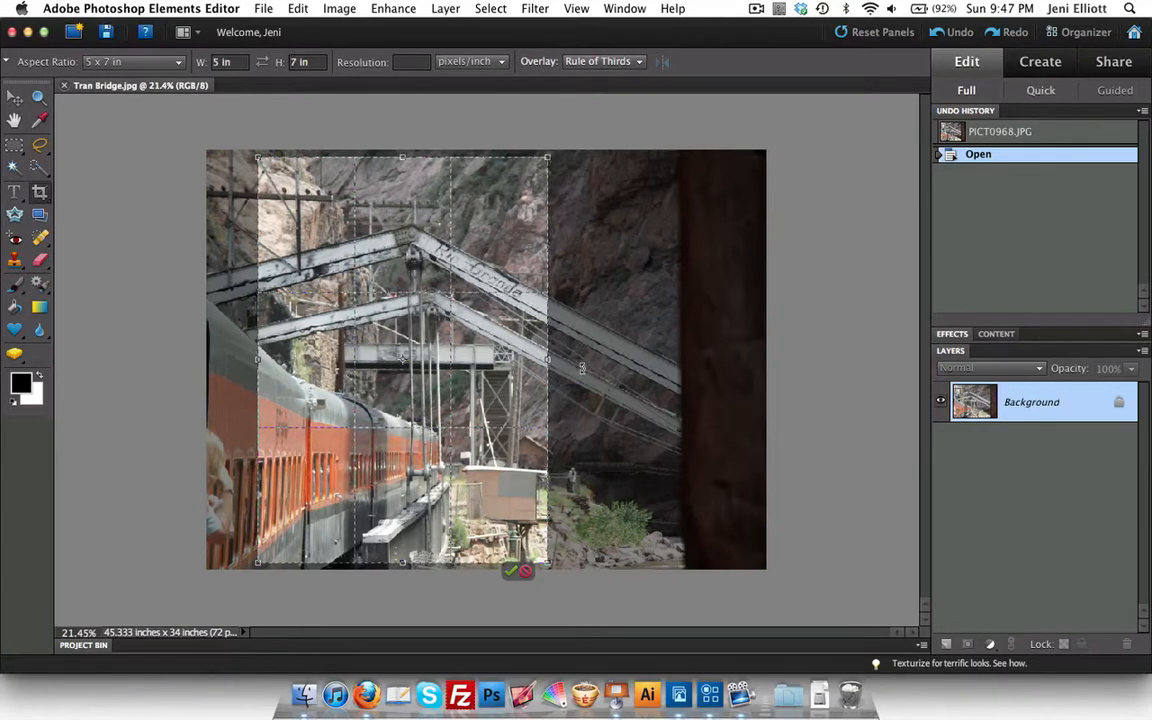
mouse_move(516, 573)
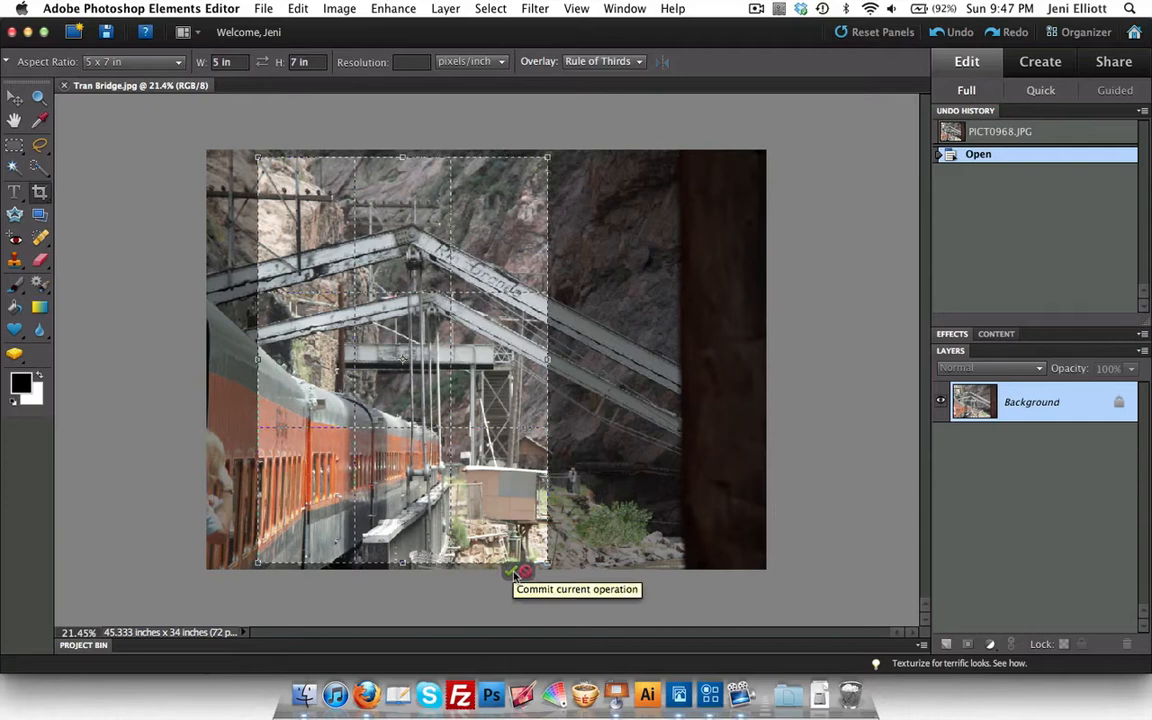
Step: Commit the 5 x 7 in portrait crop of the train and bridge
click(518, 570)
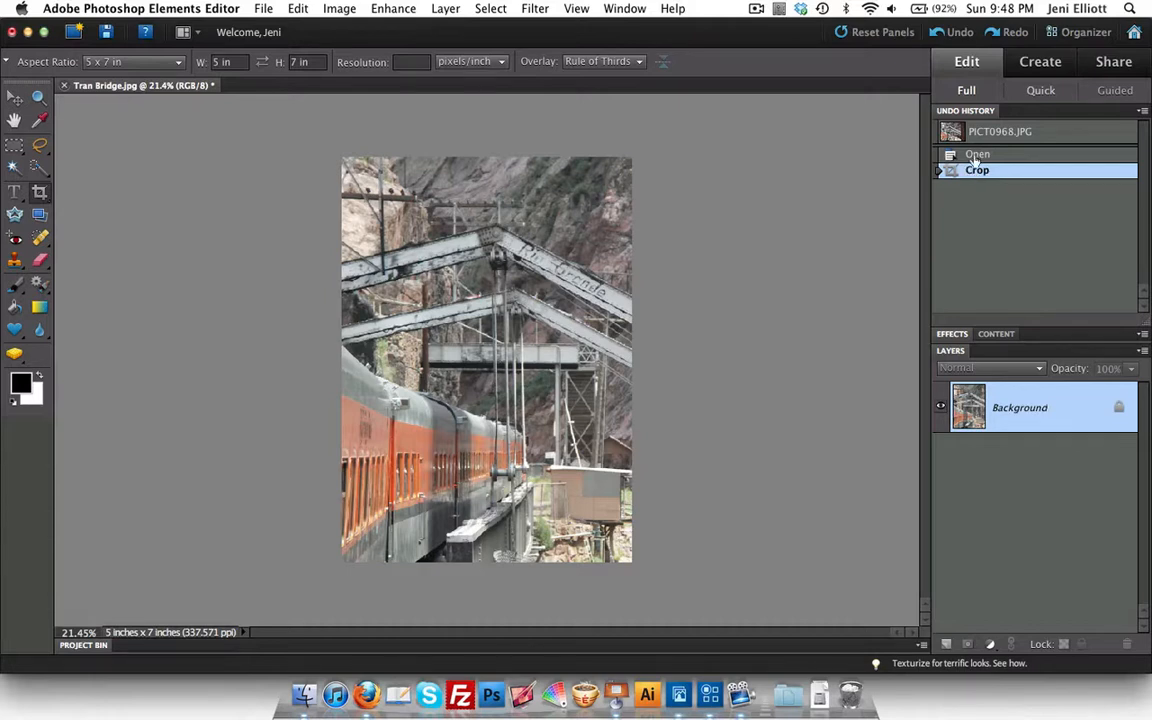
Step: Revert to the Open state in Undo History, restoring the uncropped photo
click(977, 154)
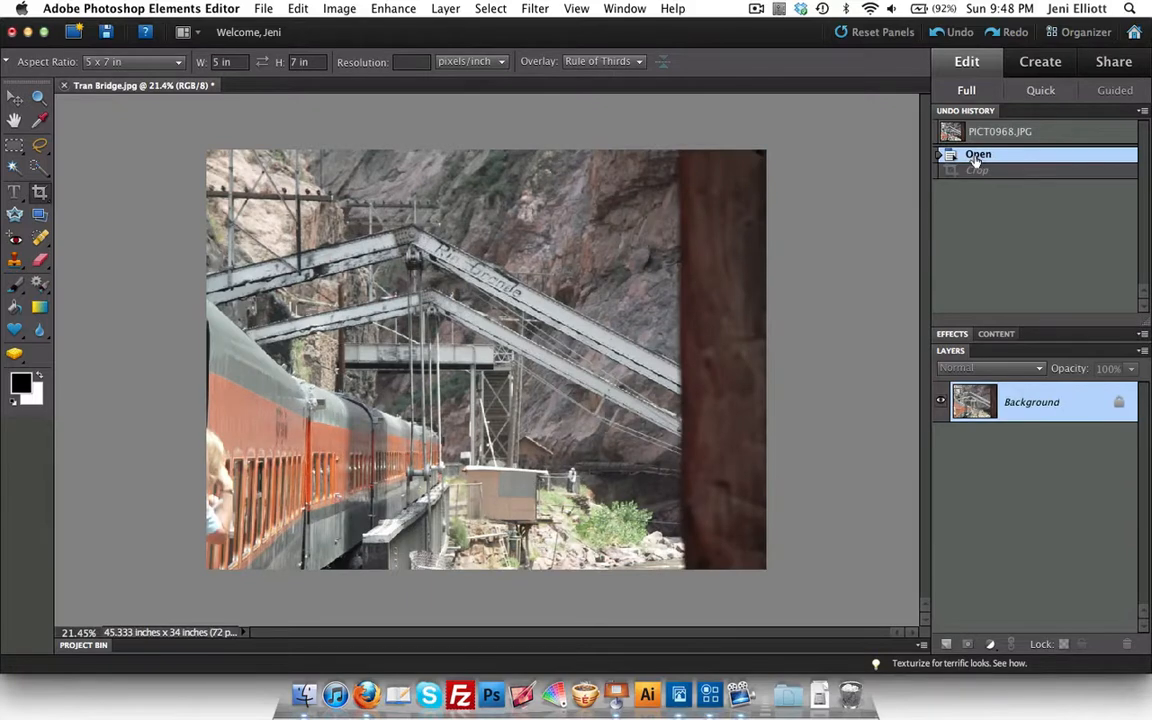
mouse_move(1003, 230)
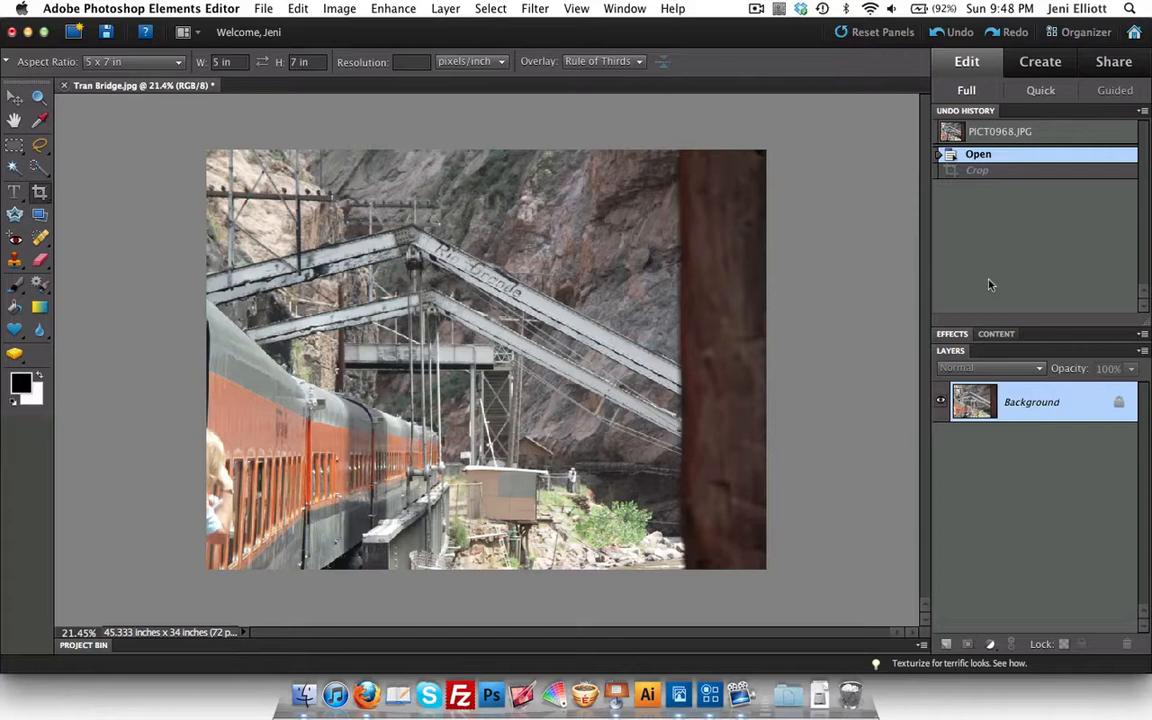
mouse_move(989, 181)
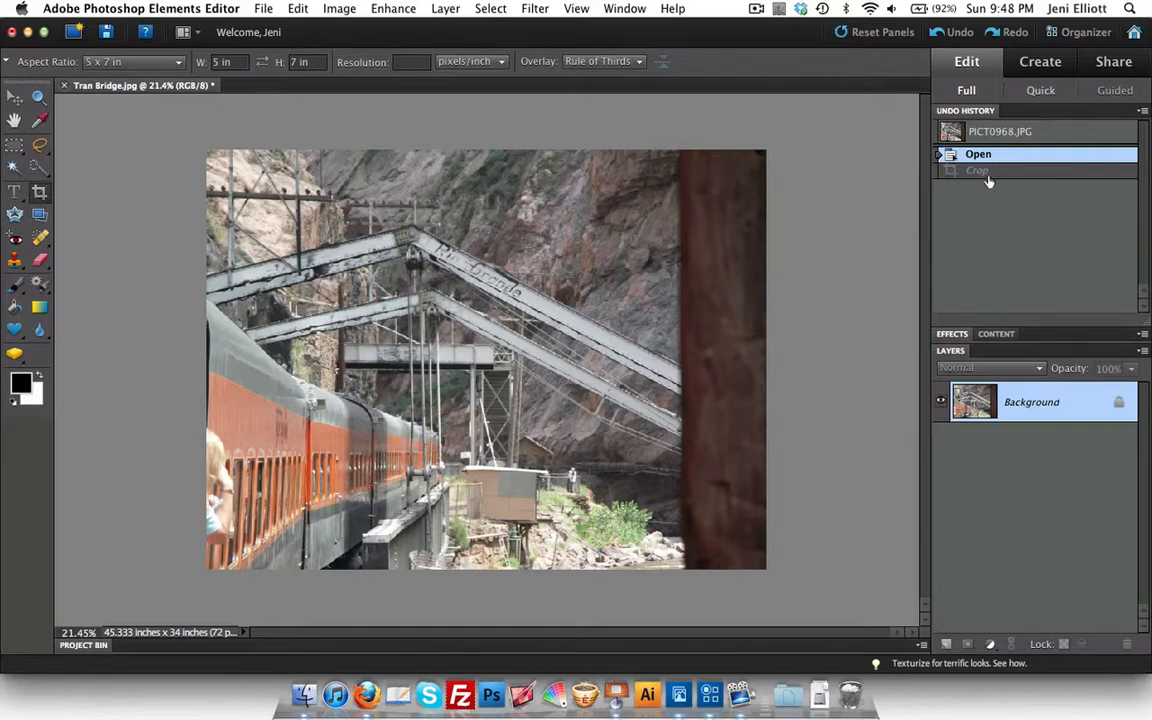
mouse_move(973, 245)
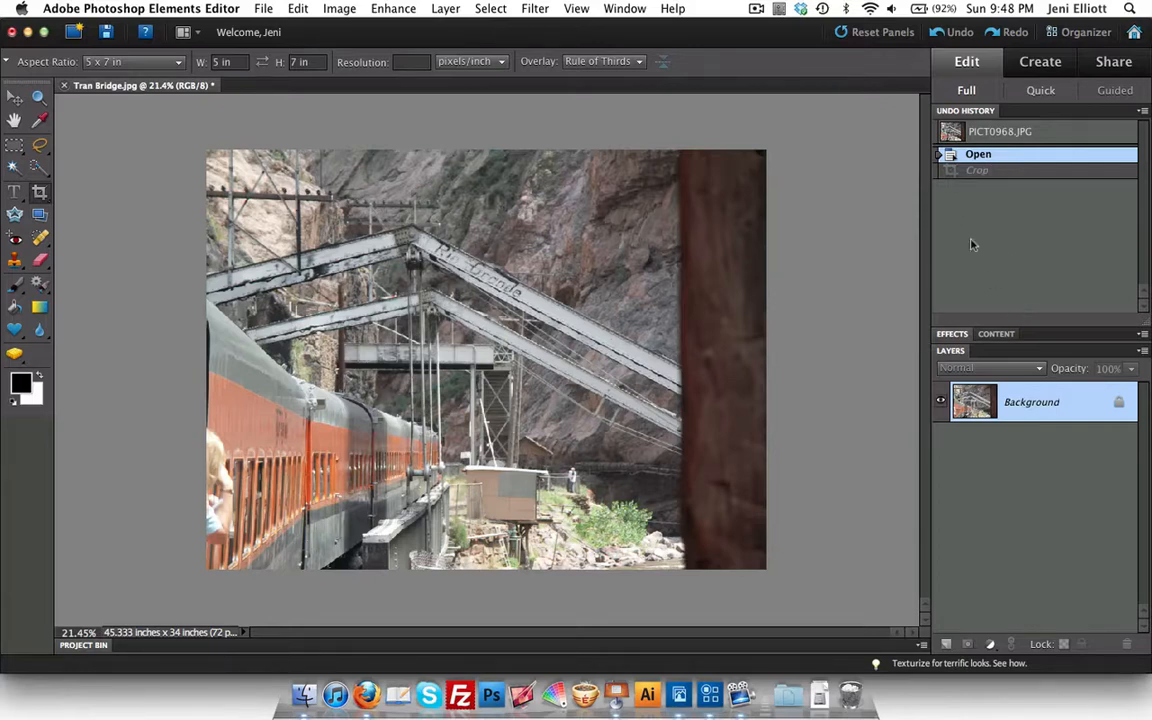
mouse_move(980, 166)
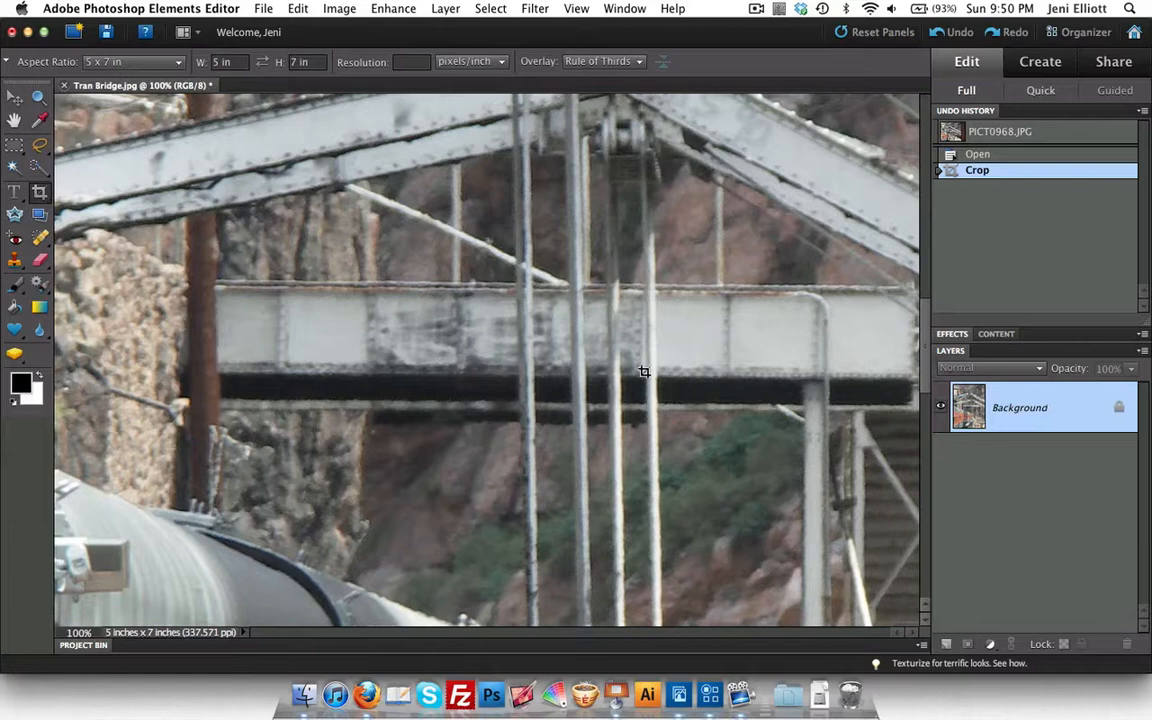
mouse_move(645, 373)
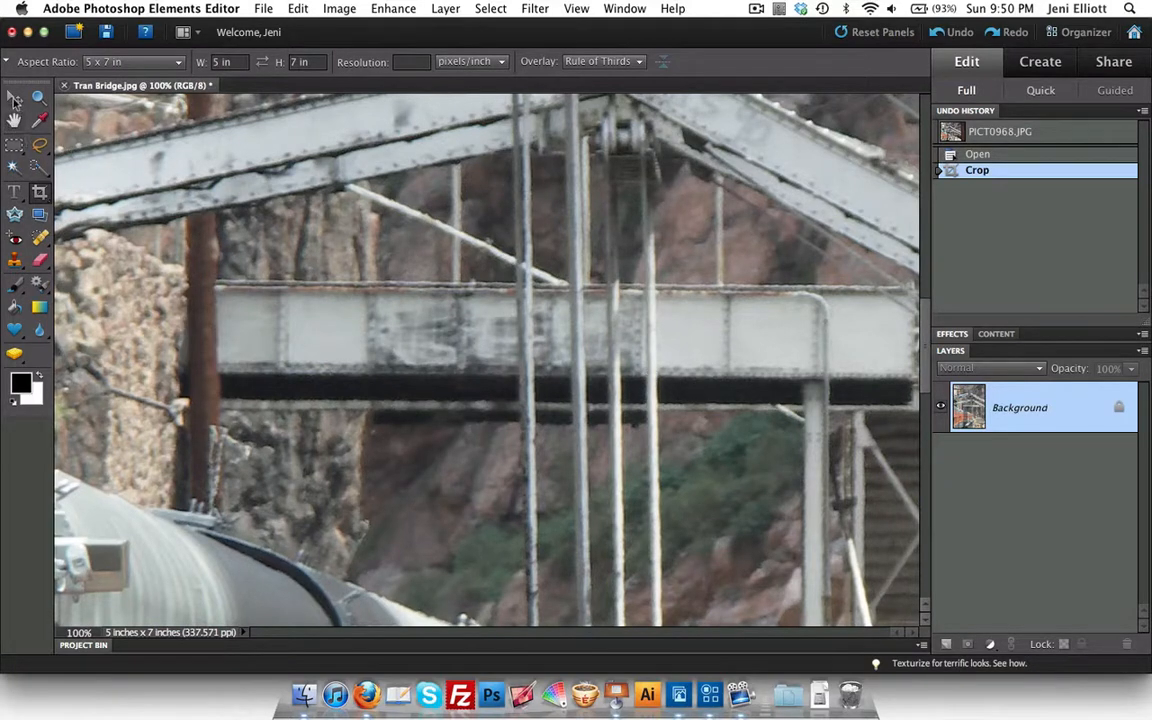
mouse_move(15, 120)
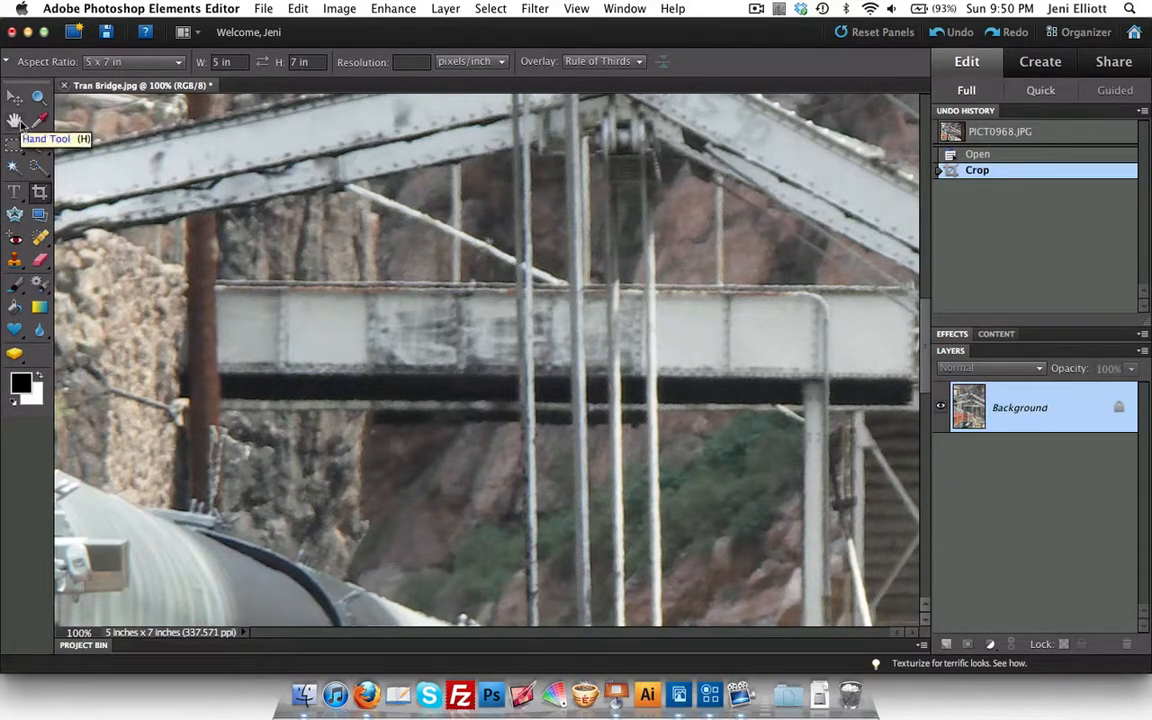
mouse_move(665, 355)
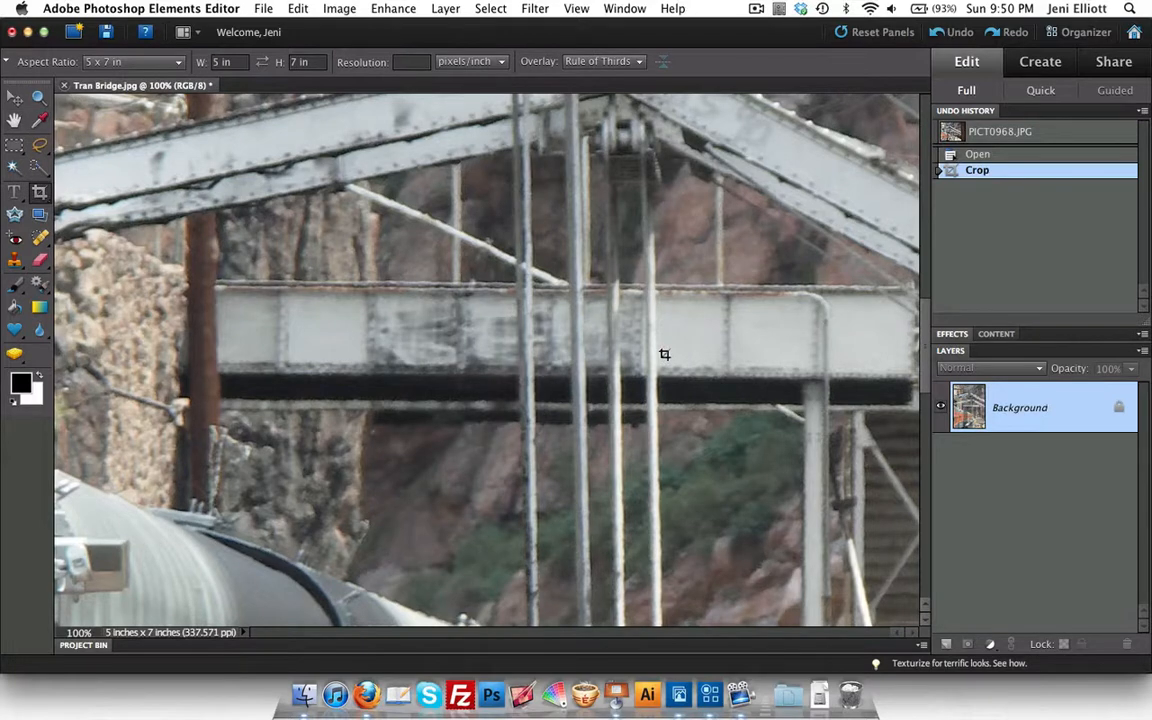
mouse_move(665, 355)
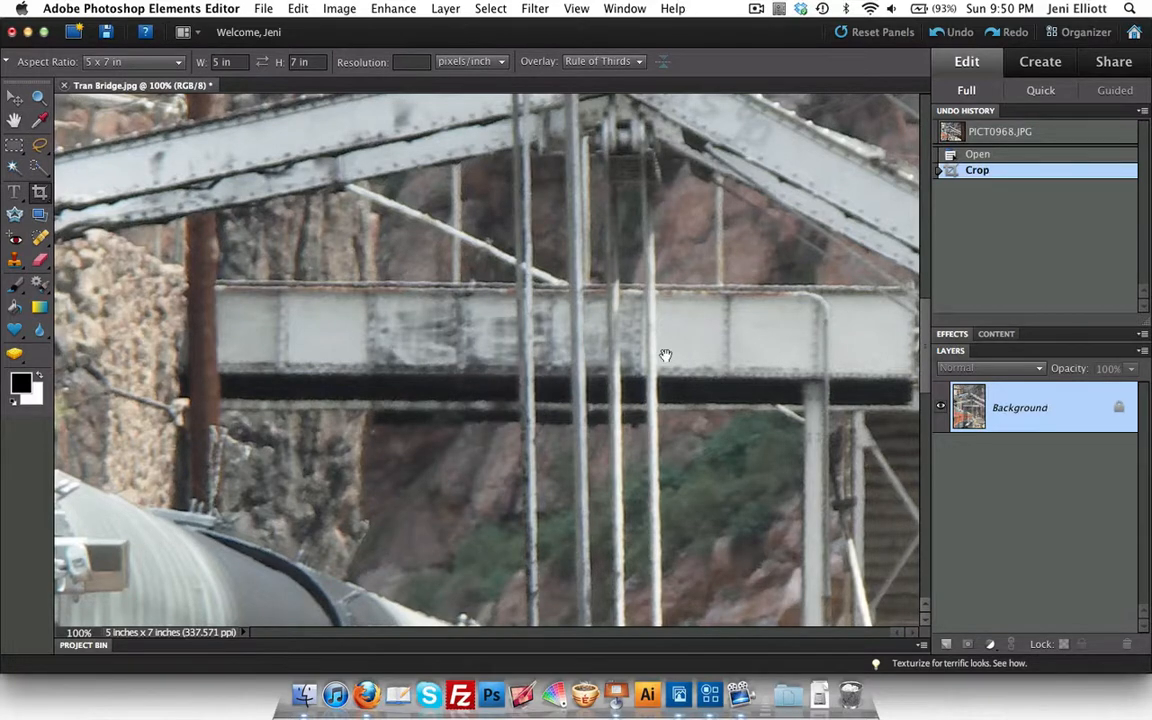
Step: Pan the 100% view past the bridge's right side and stairway to the orange train cars
drag(665, 355, 471, 255)
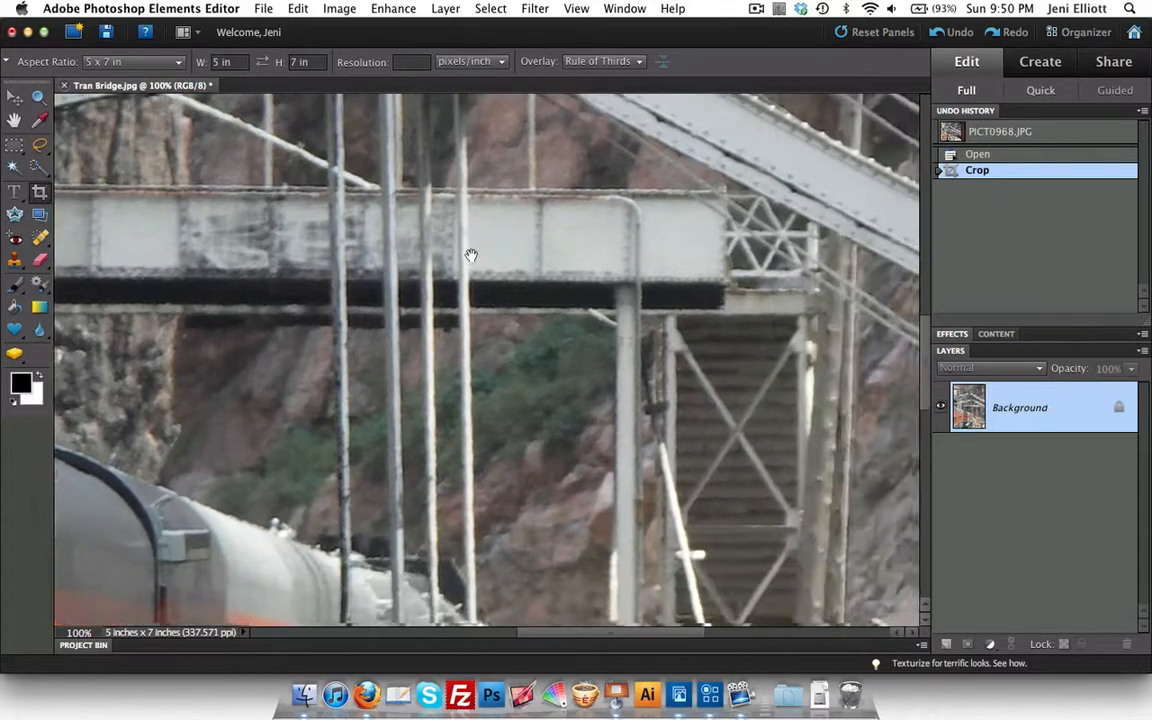
drag(471, 256, 731, 281)
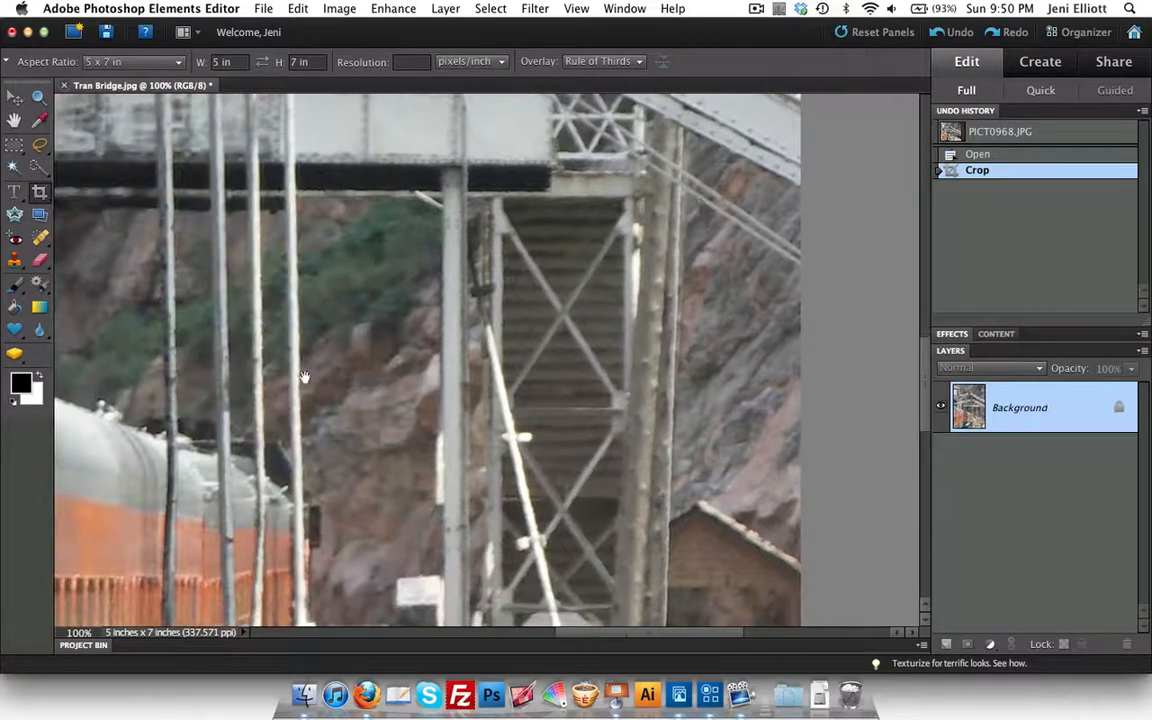
drag(305, 377, 336, 502)
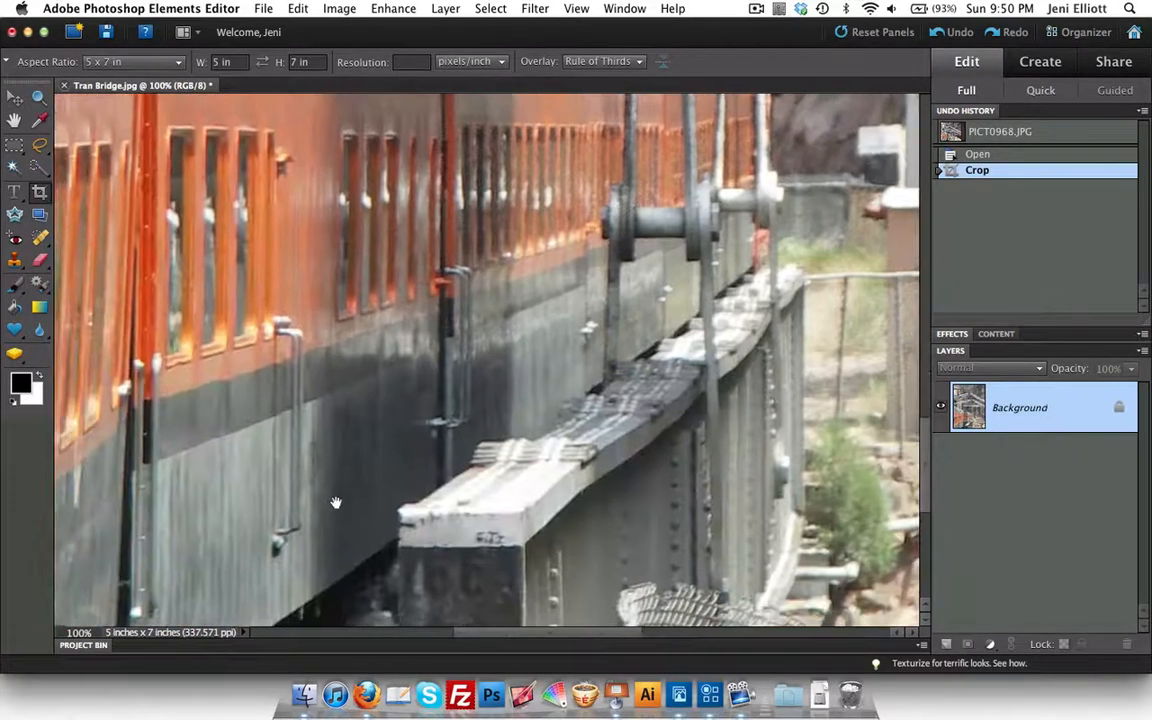